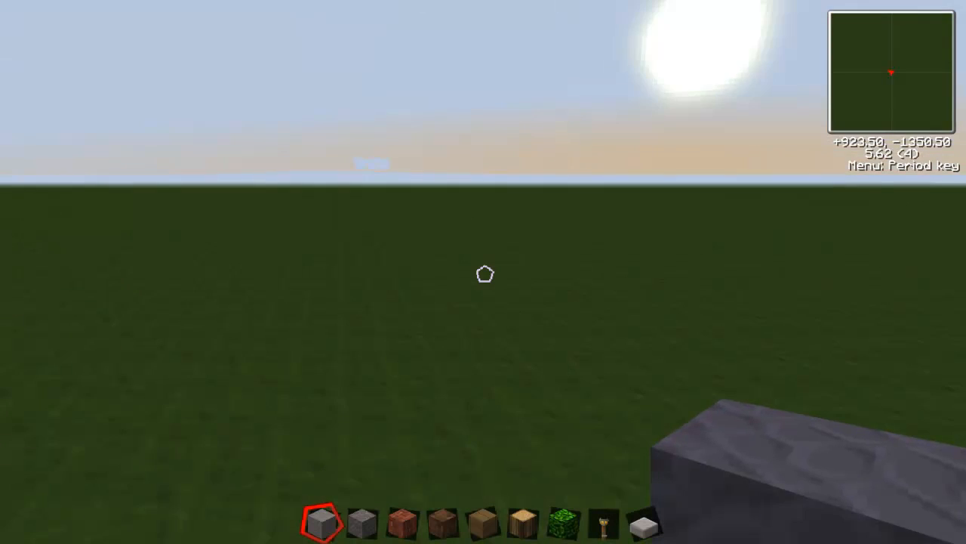
{"action": "mouse_move", "coordinate": [483, 272]}
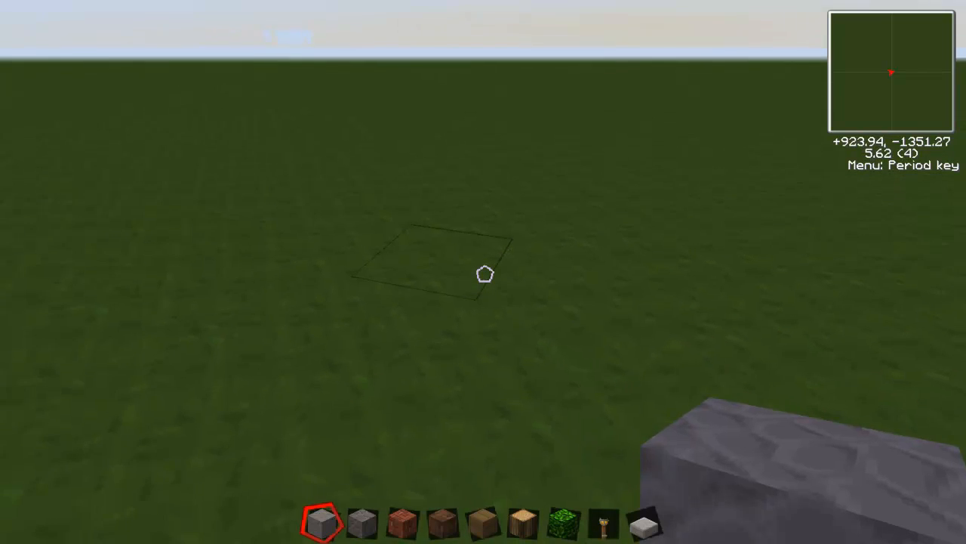
{"action": "mouse_move", "coordinate": [483, 272]}
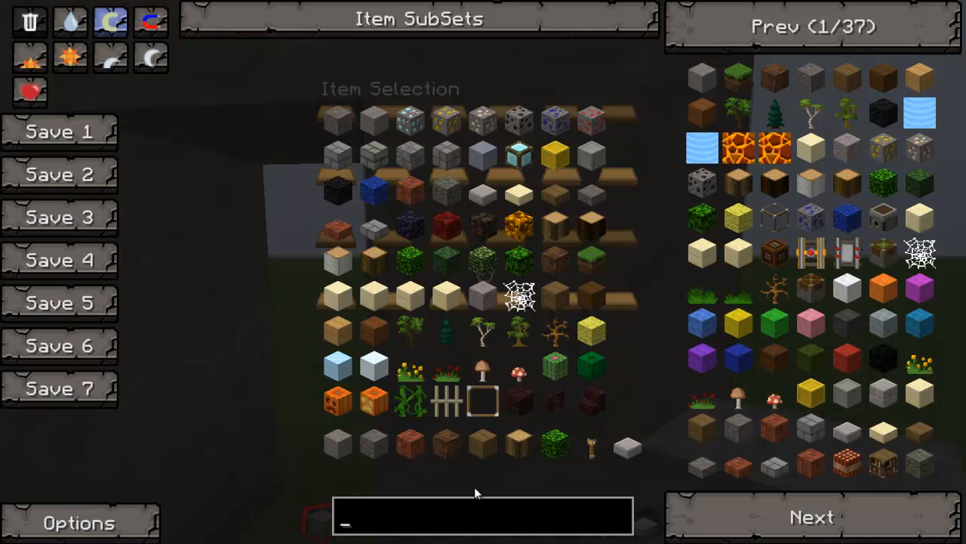
- Search 'iron door' in the NEI item browser beside the built stone wall
{"action": "type", "text": "iro"}
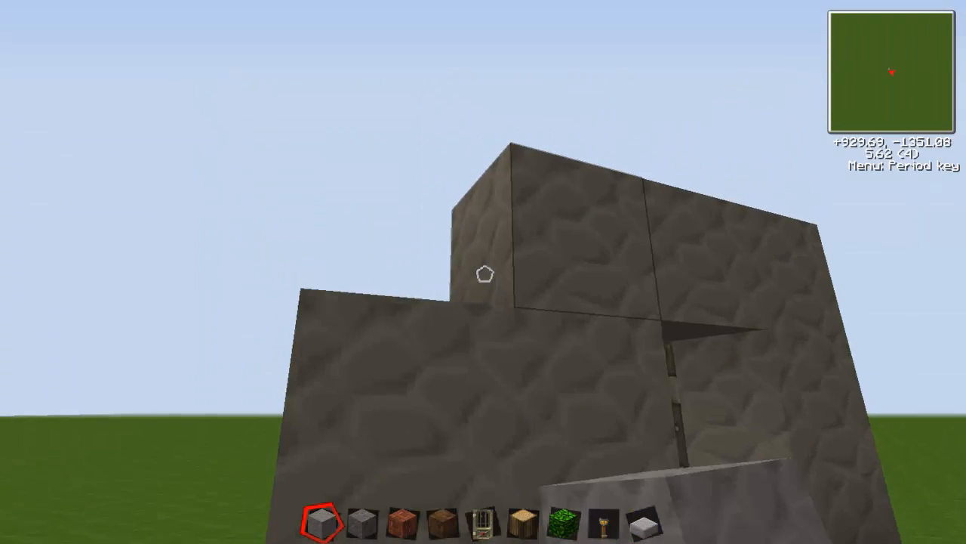
{"action": "mouse_move", "coordinate": [483, 272]}
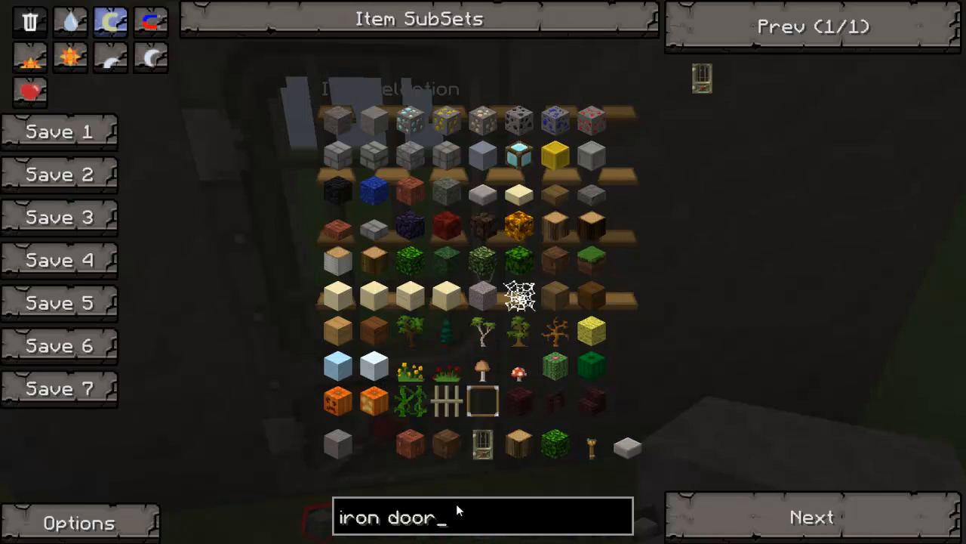
- Search 'computer' in the item menu, place it by the wall, and open its terminal
{"action": "key", "text": "BackSpace"}
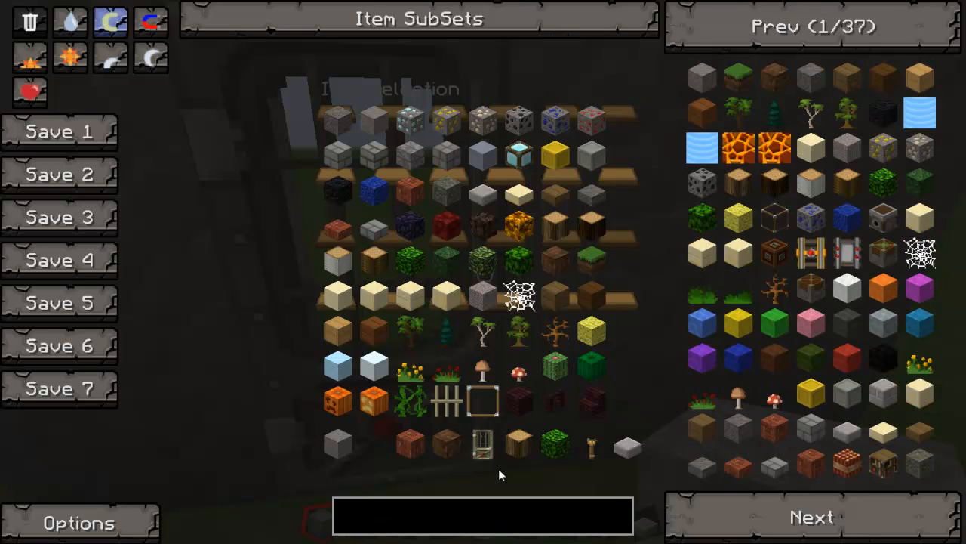
{"action": "type", "text": "computer"}
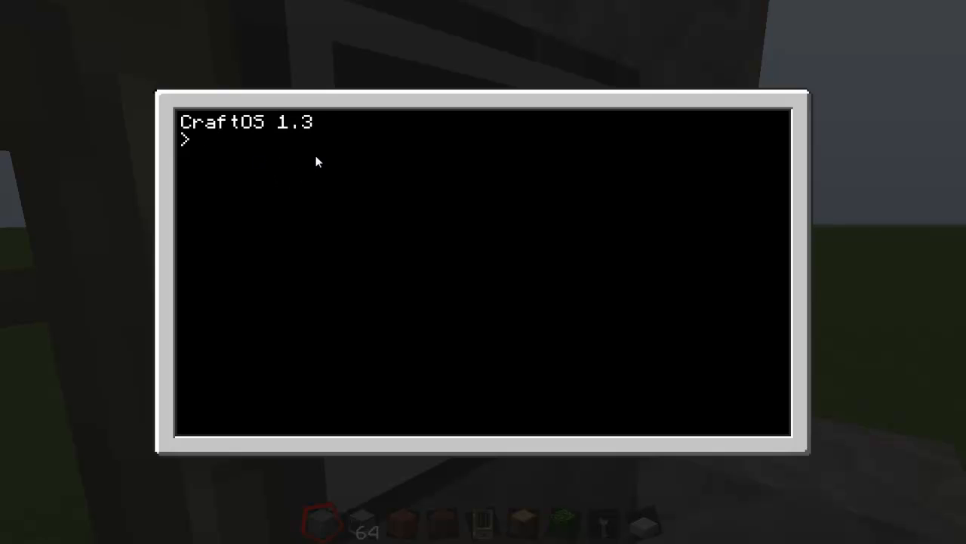
- Open the startup program in the editor with 'edit startup'
{"action": "type", "text": "e"}
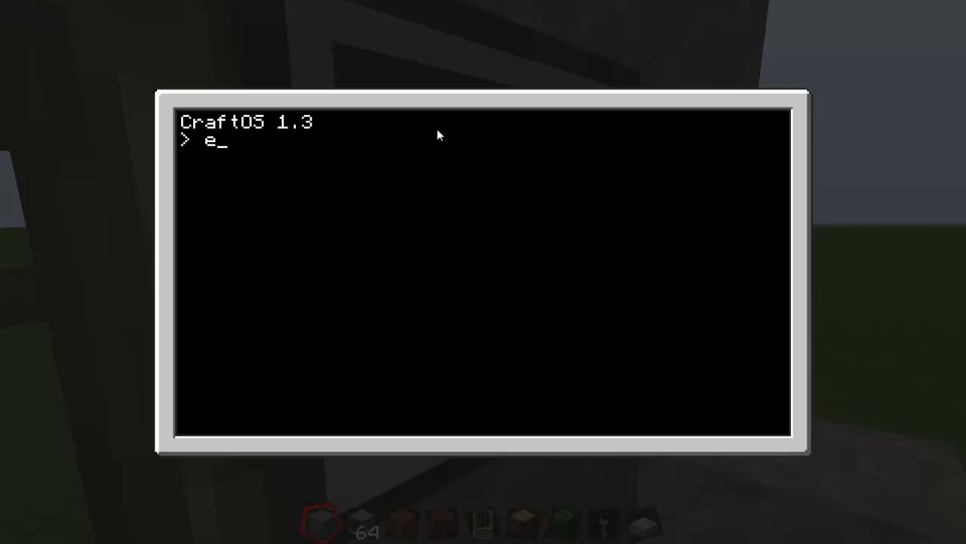
{"action": "type", "text": "dit sta"}
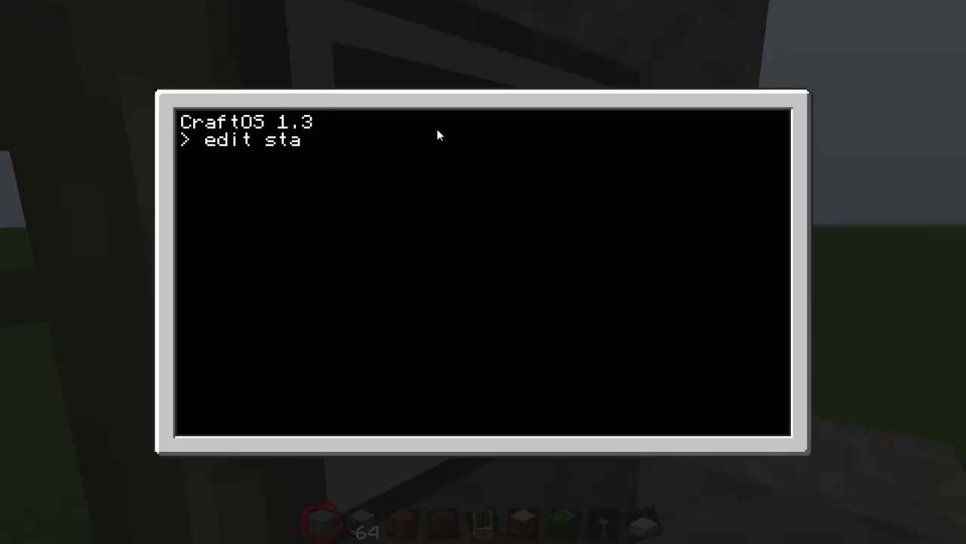
{"action": "type", "text": "rtup"}
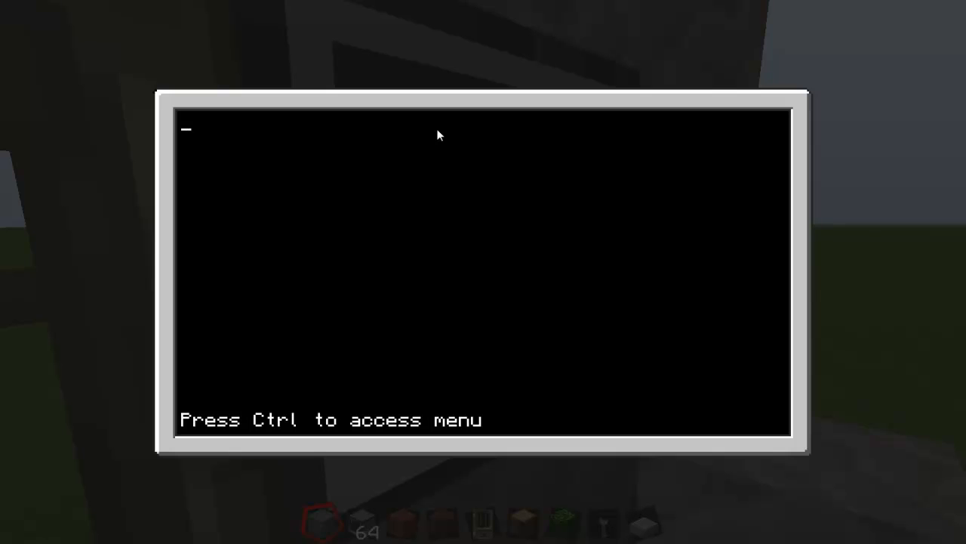
- Write print("Welcome please enter password below") and save the startup file
{"action": "type", "text": "prin"}
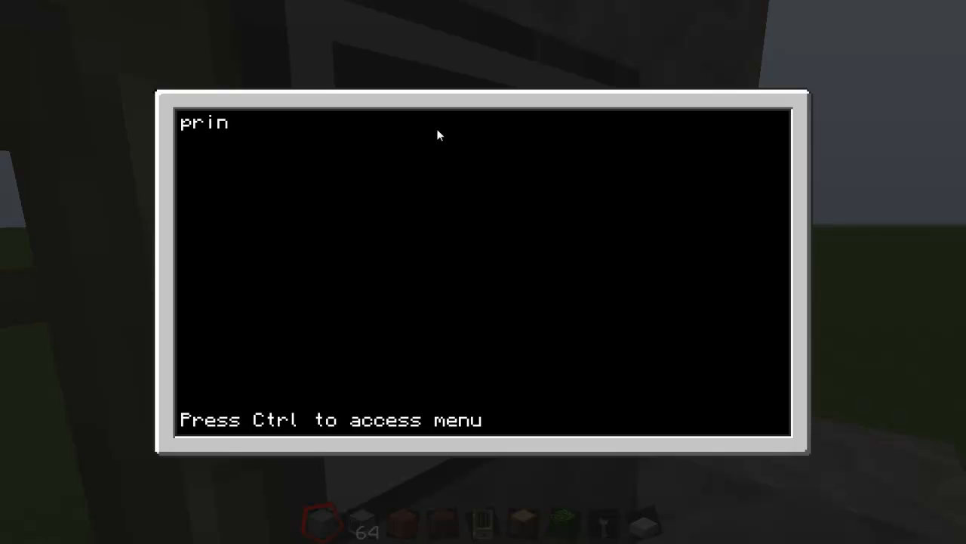
{"action": "type", "text": "t(\""}
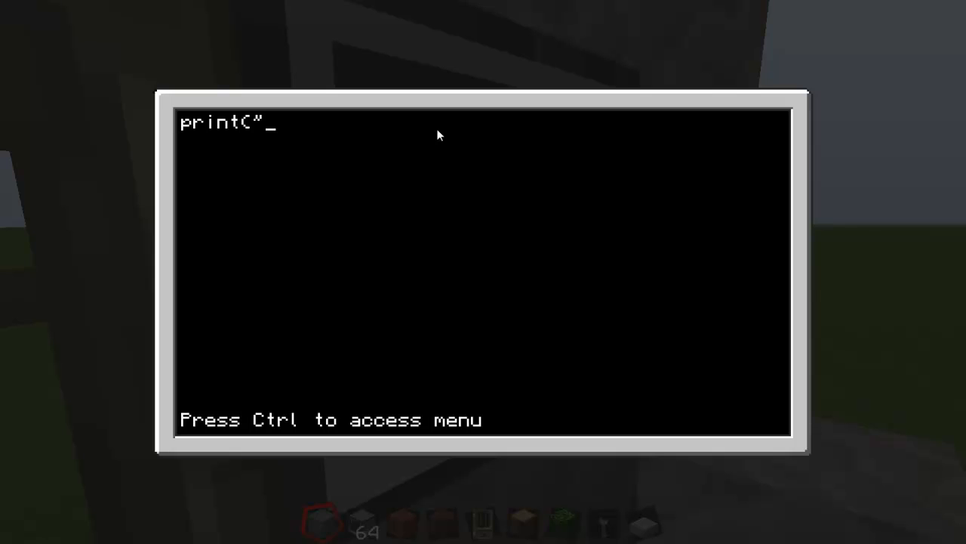
{"action": "type", "text": "Welcome"}
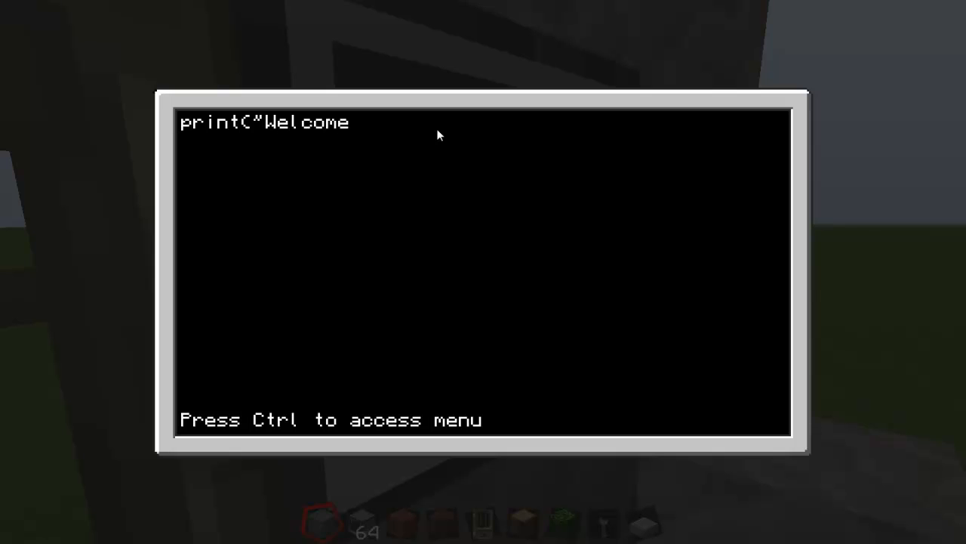
{"action": "type", "text": "please enter"}
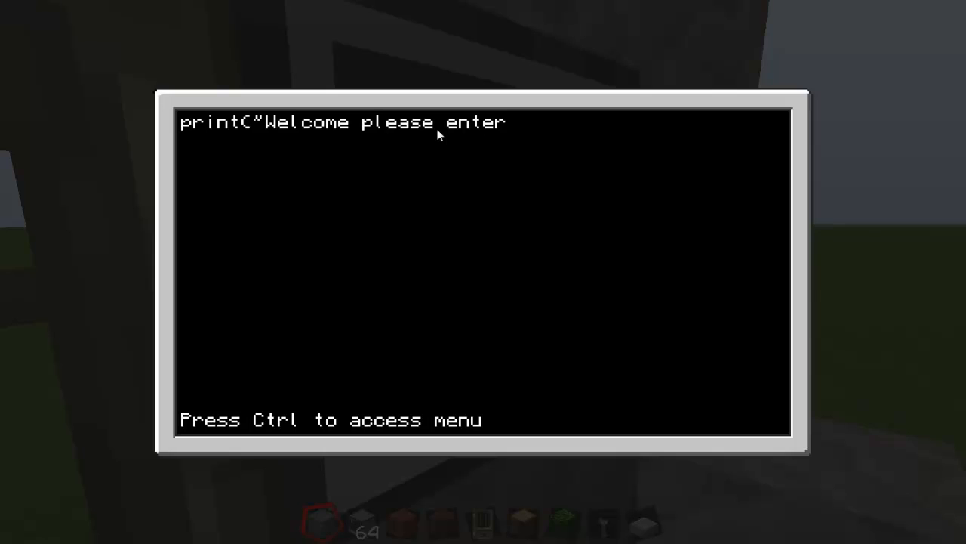
{"action": "type", "text": "password below"}
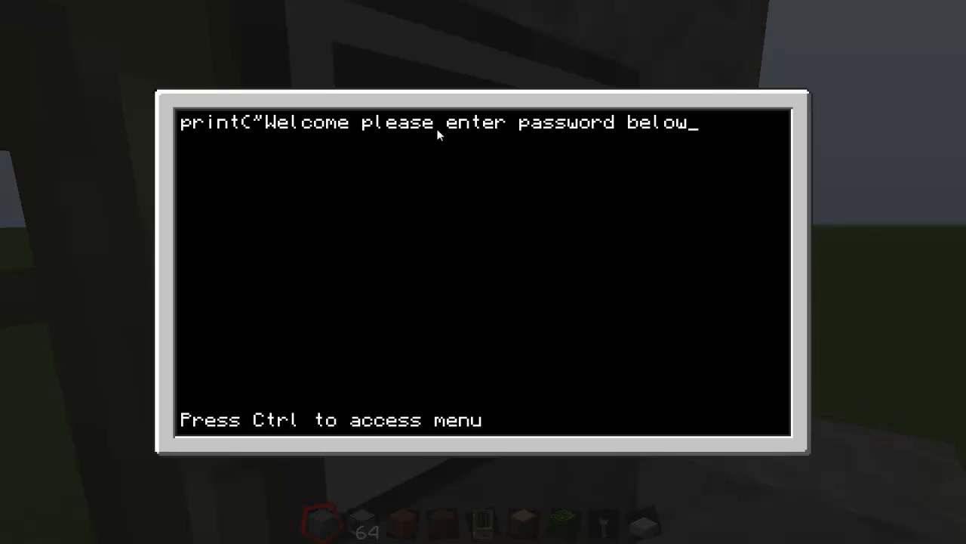
{"action": "type", "text": "\""}
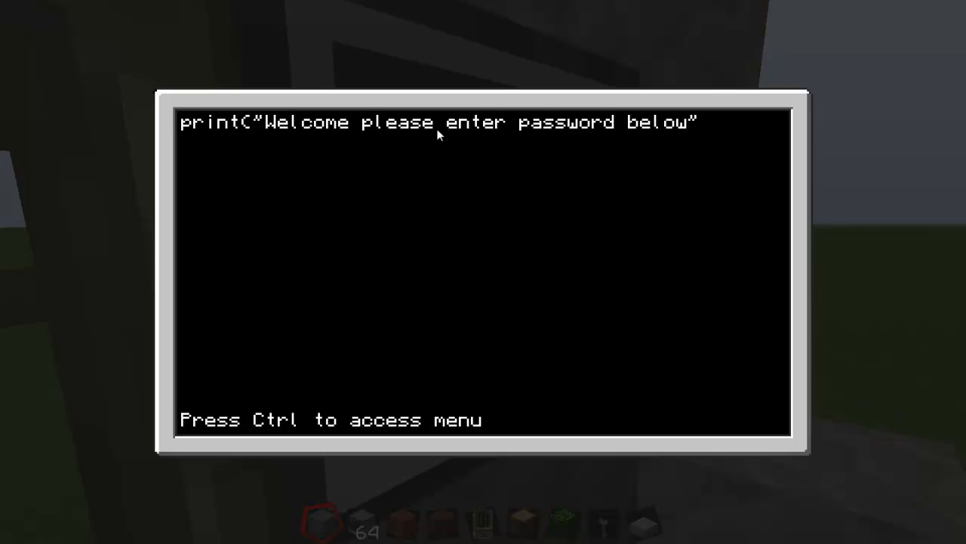
{"action": "type", "text": ")"}
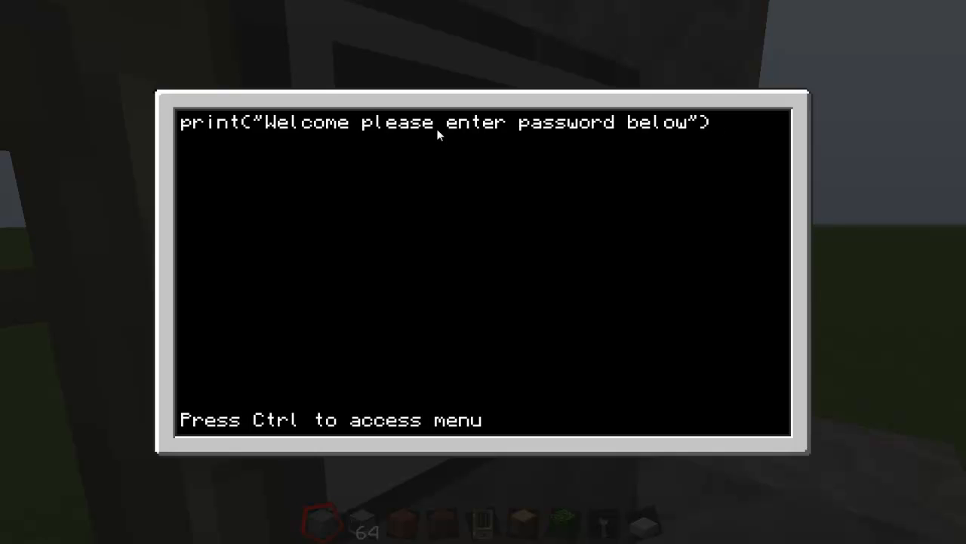
{"action": "key", "text": "ctrl"}
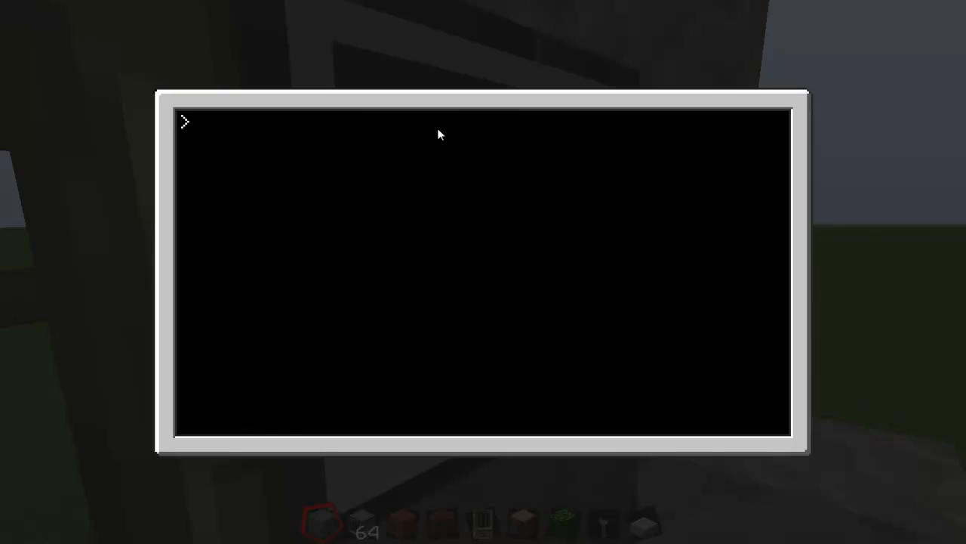
- Reboot to show the welcome message, then start editing a new blank program file
{"action": "type", "text": "reboot"}
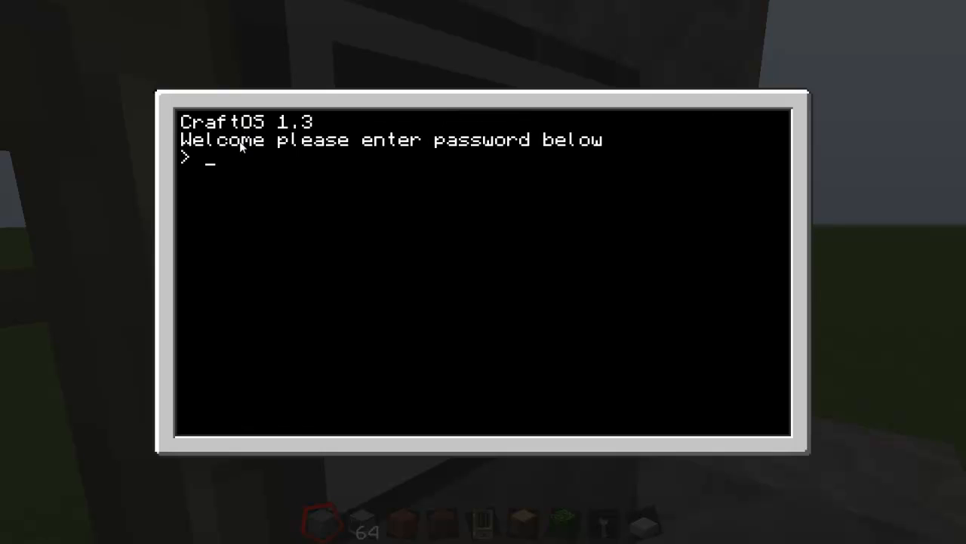
{"action": "mouse_move", "coordinate": [506, 155]}
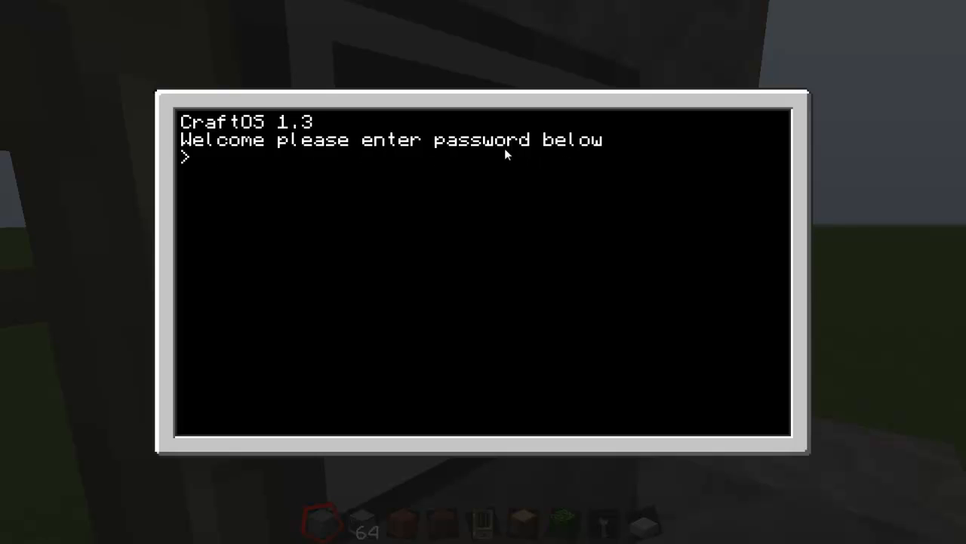
{"action": "type", "text": "edit"}
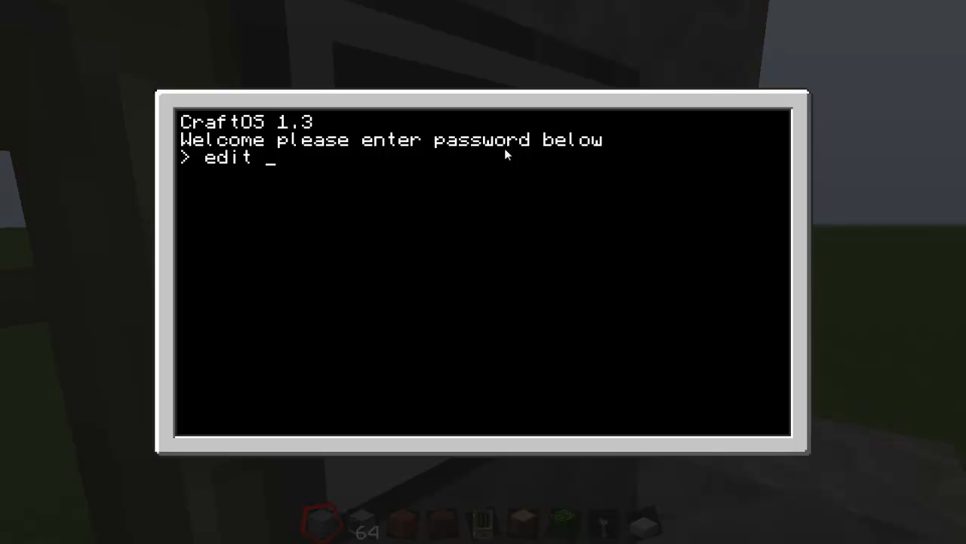
{"action": "type", "text": "banans"}
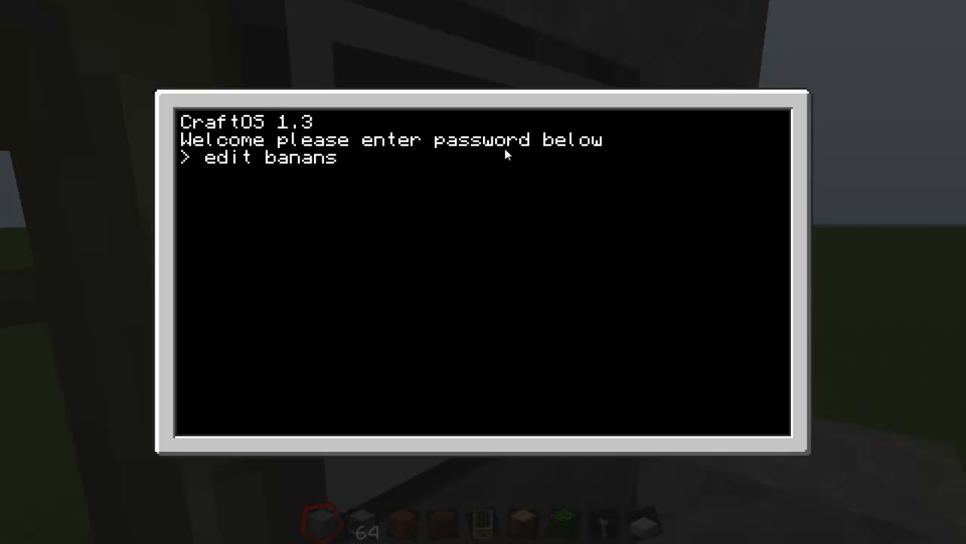
{"action": "key", "text": "backspace"}
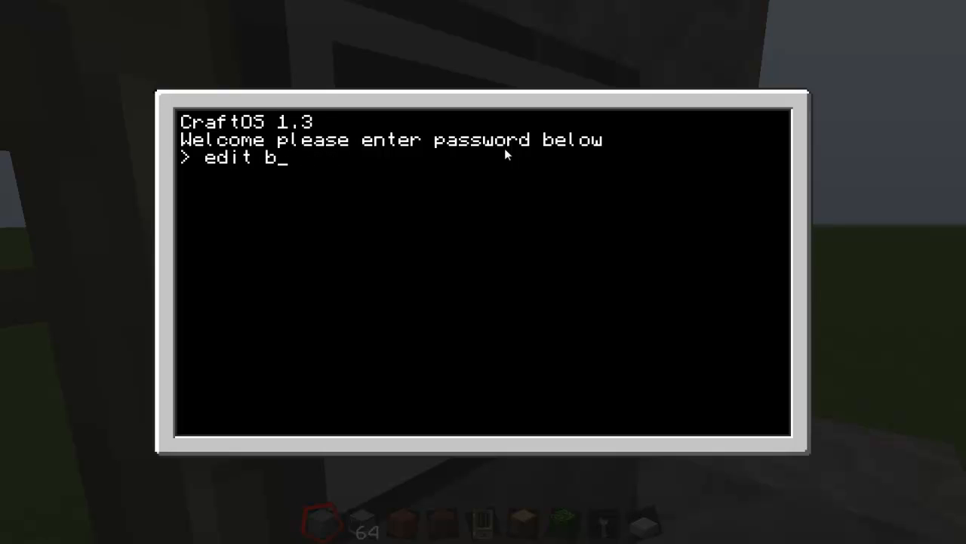
{"action": "type", "text": "oil"}
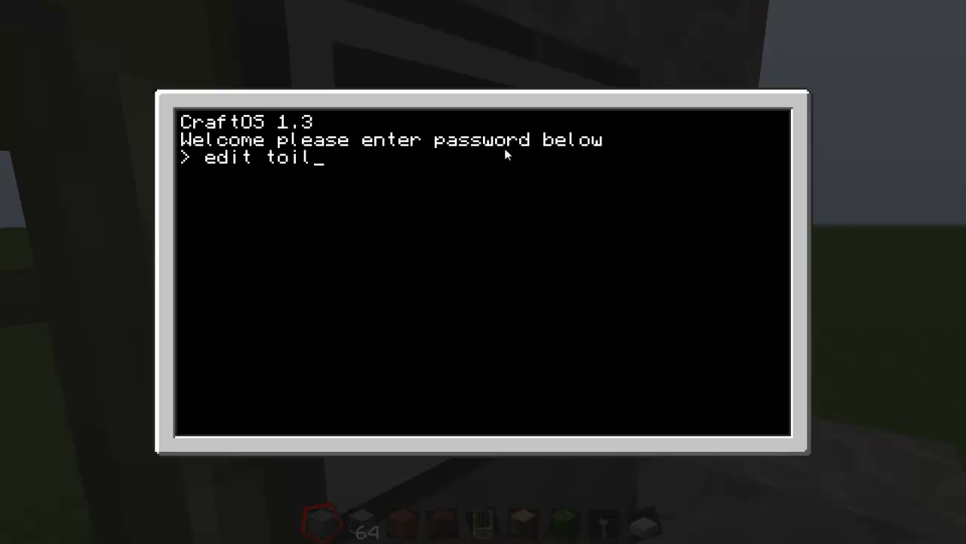
{"action": "key", "text": "Backspace"}
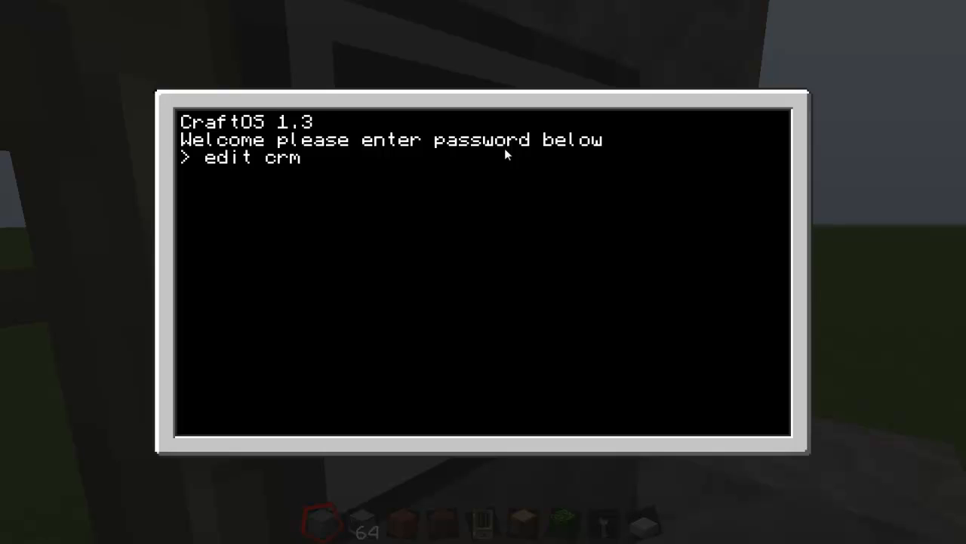
{"action": "key", "text": "Return"}
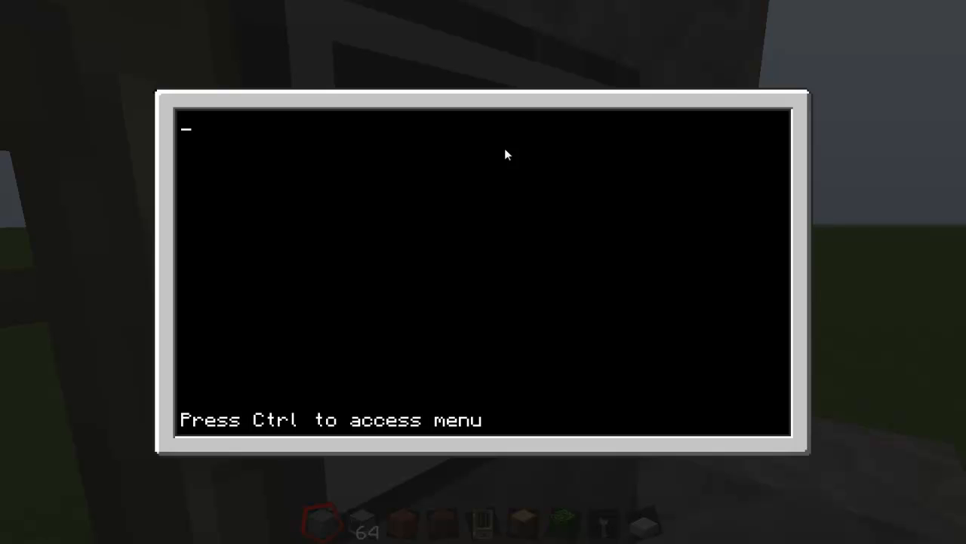
- Write a function() header and print("Welcome enter password below")
{"action": "type", "text": "func"}
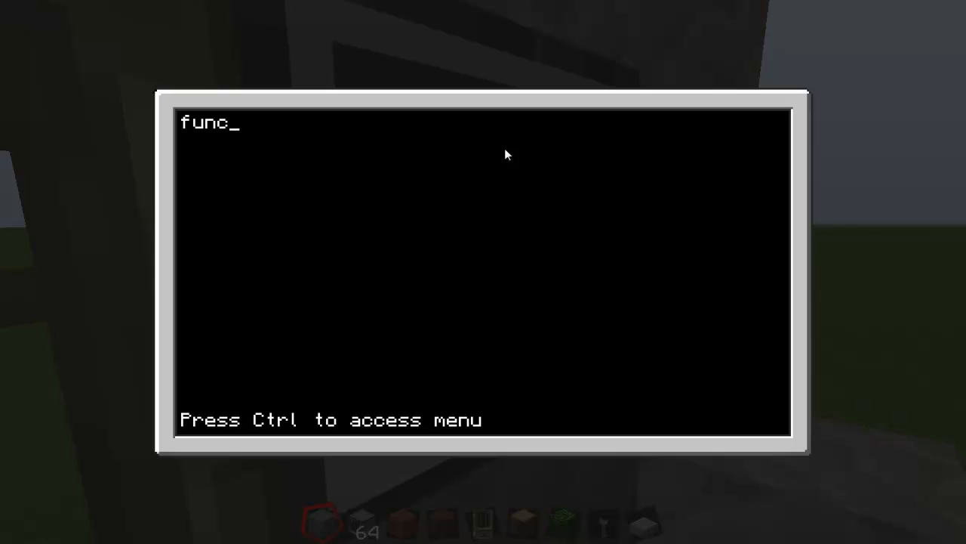
{"action": "type", "text": "tion()"}
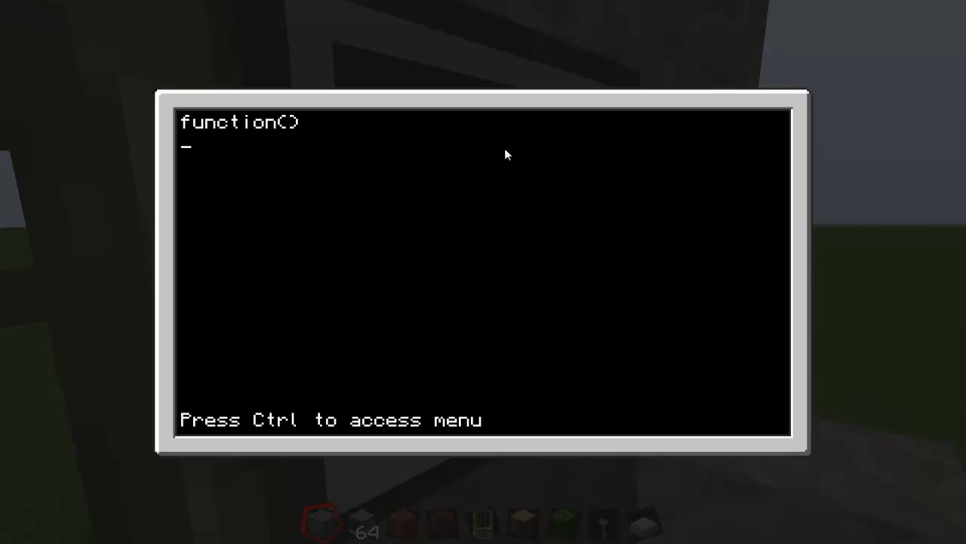
{"action": "type", "text": "p"}
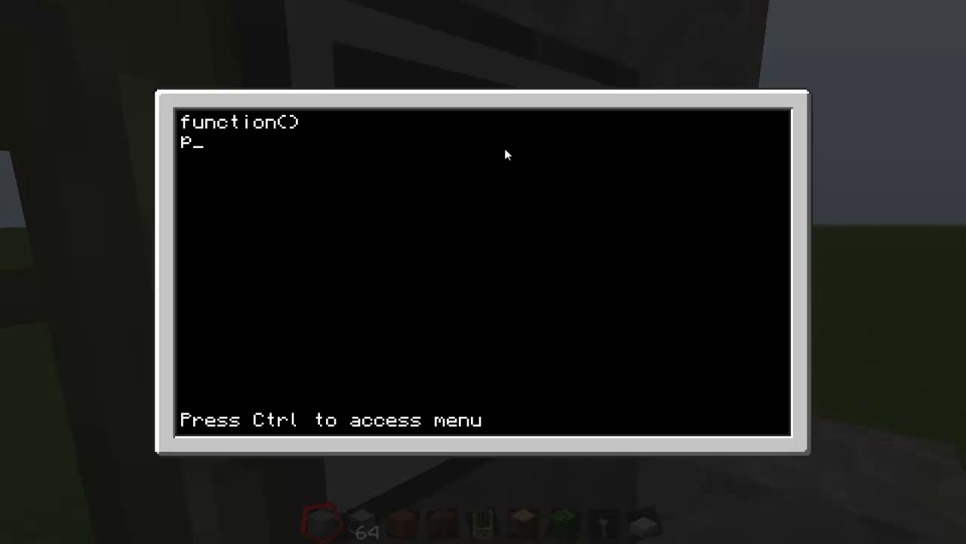
{"action": "type", "text": "rint(\""}
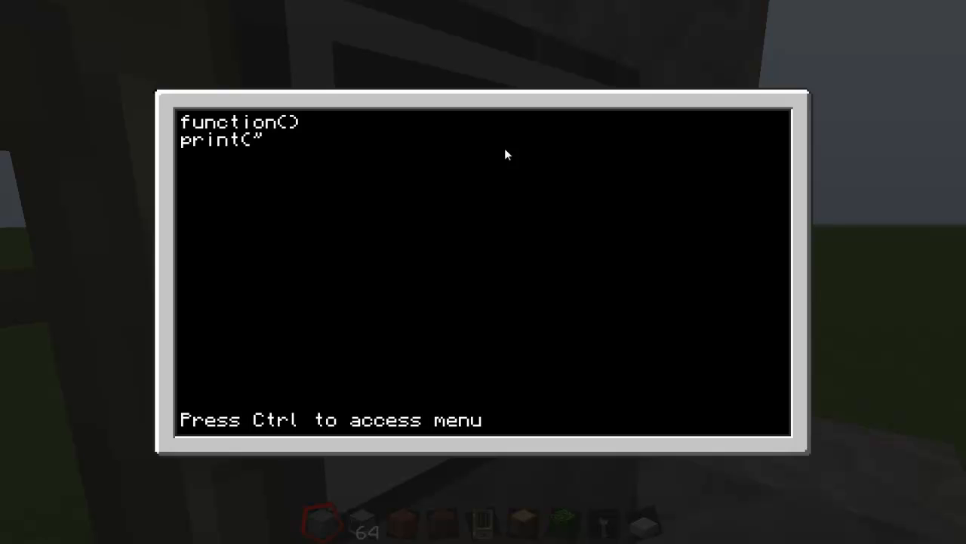
{"action": "type", "text": "Welc"}
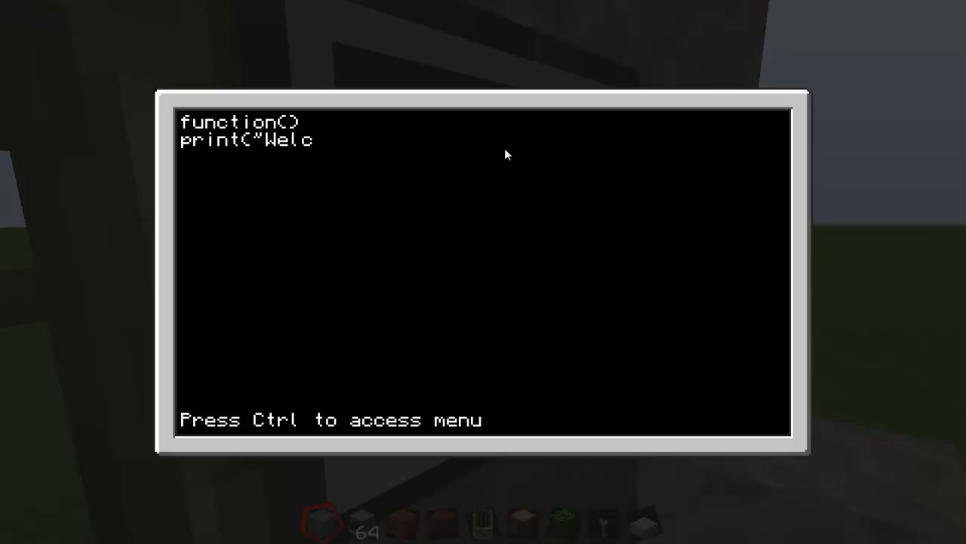
{"action": "type", "text": "ome ent"}
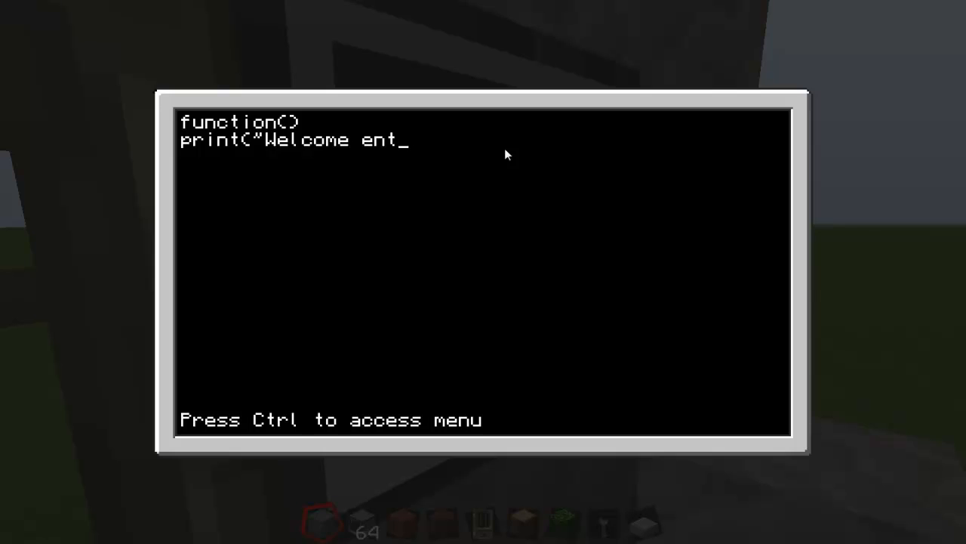
{"action": "type", "text": "er password below"}
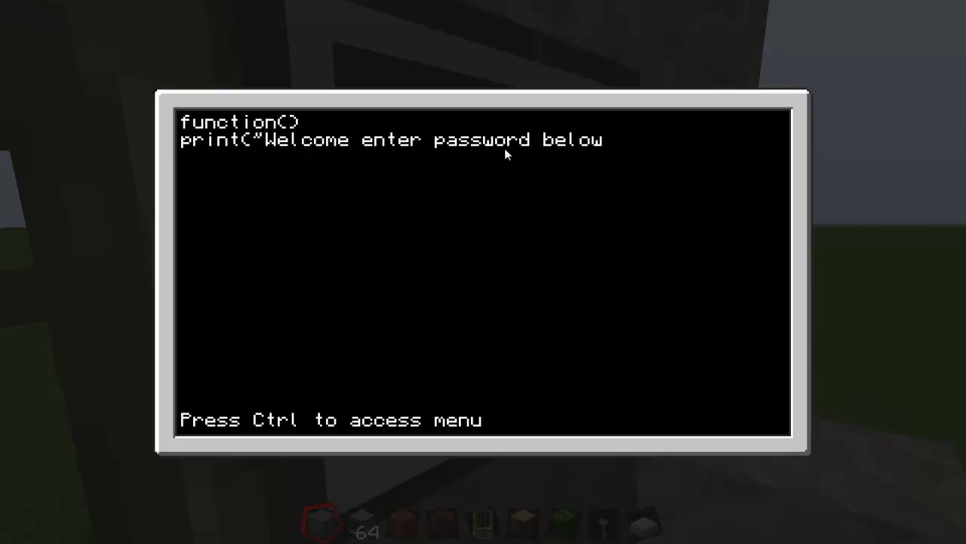
{"action": "type", "text": "\")"}
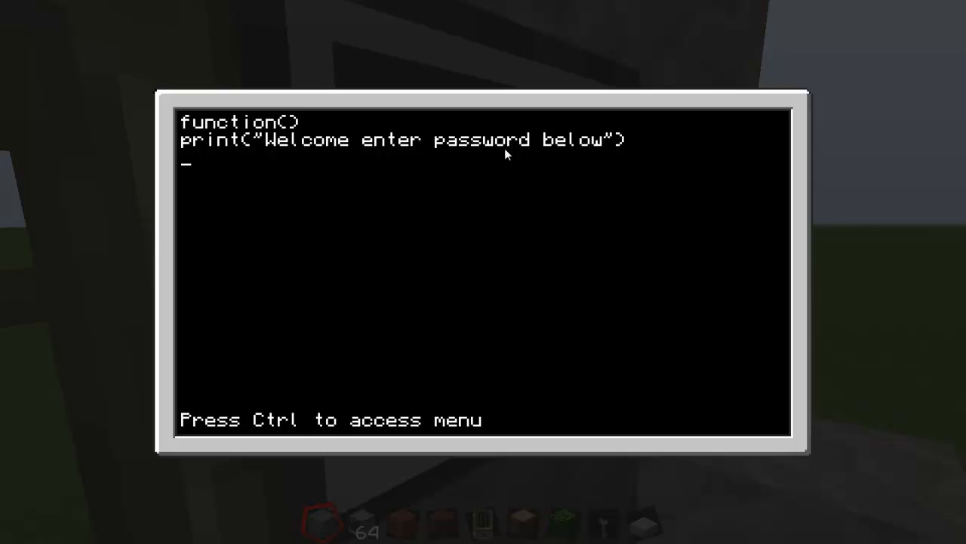
- Add input = read() to capture the typed password
{"action": "type", "text": "input"}
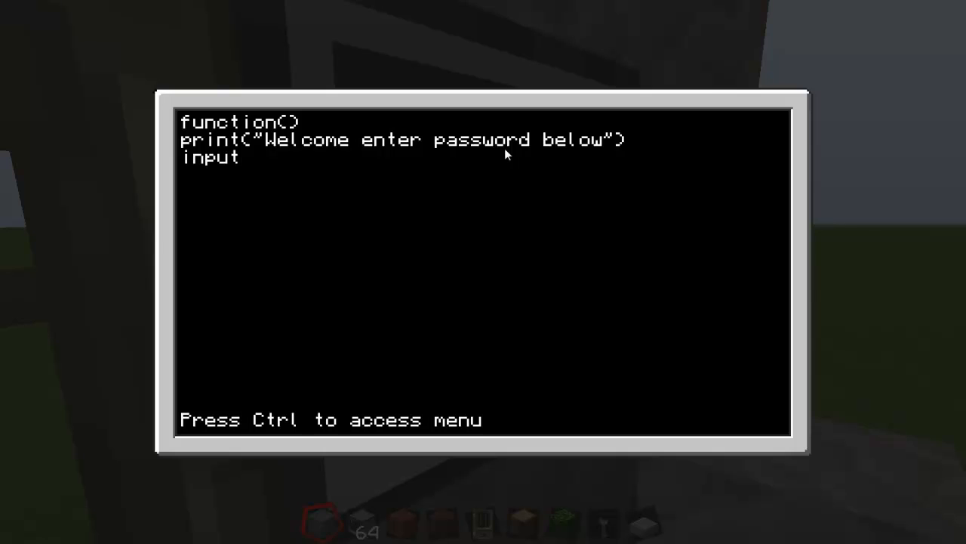
{"action": "type", "text": "="}
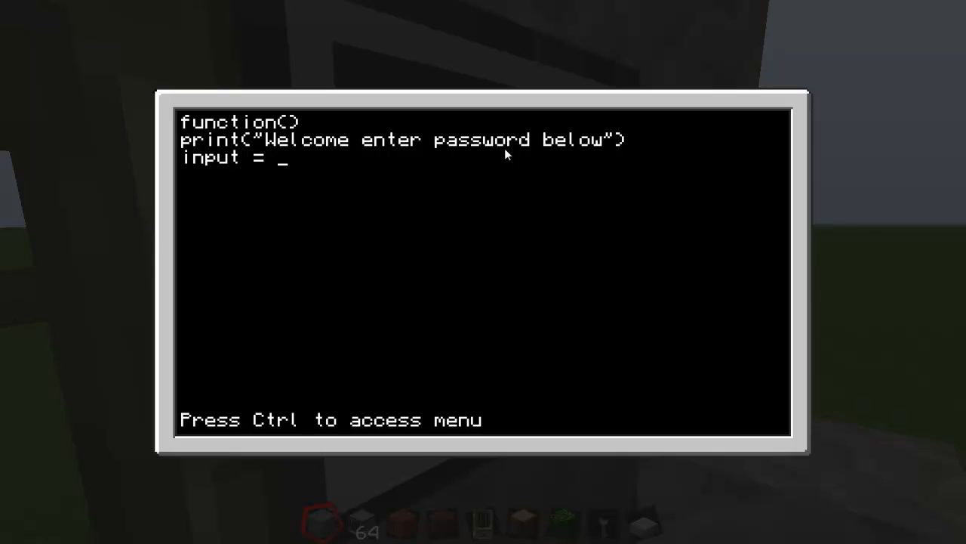
{"action": "type", "text": "read"}
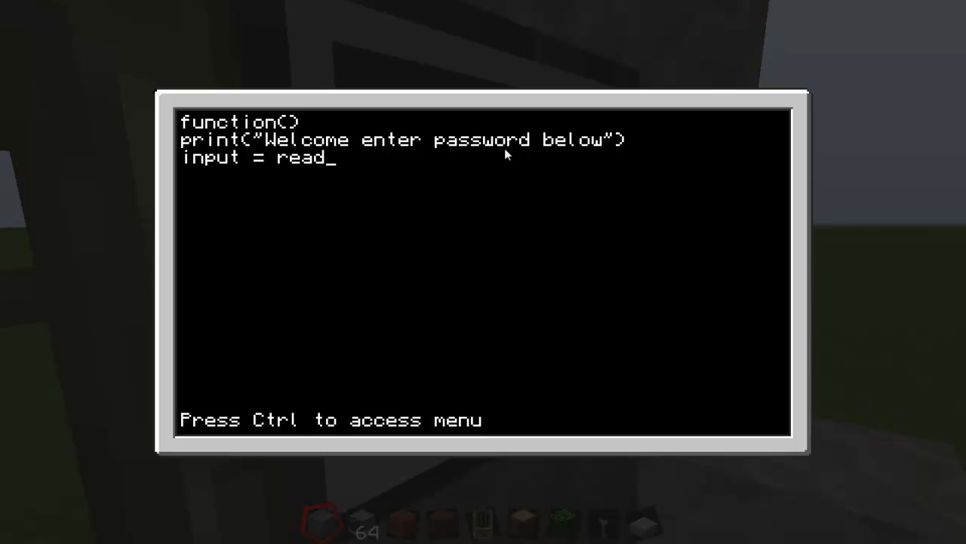
{"action": "type", "text": "()"}
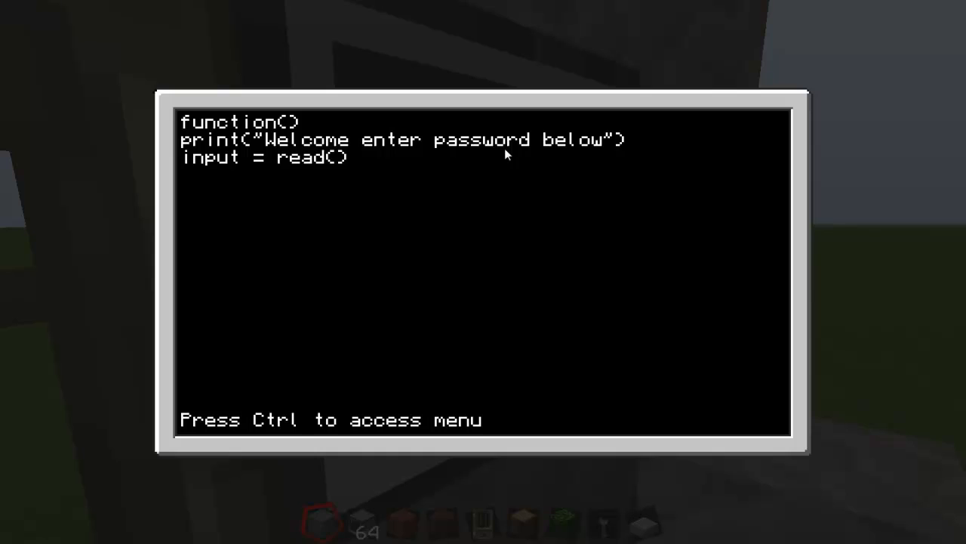
{"action": "left_click", "coordinate": [354, 157]}
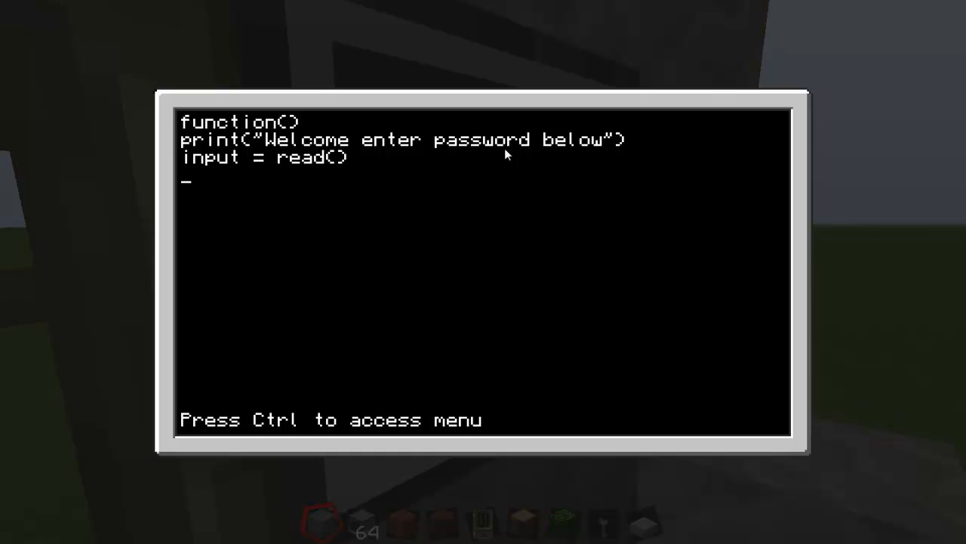
- Add the check if input == "crmaniahd"
{"action": "type", "text": "if i"}
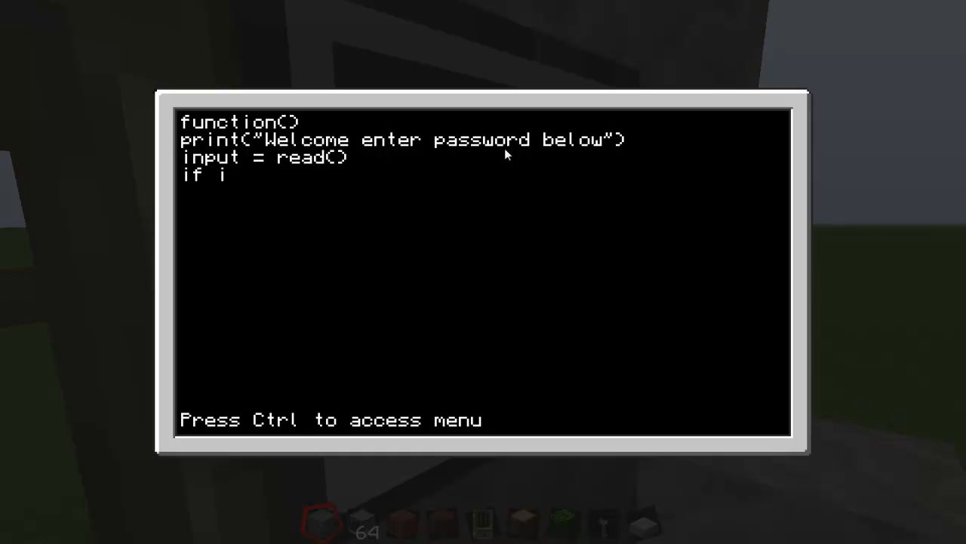
{"action": "type", "text": "nput =="}
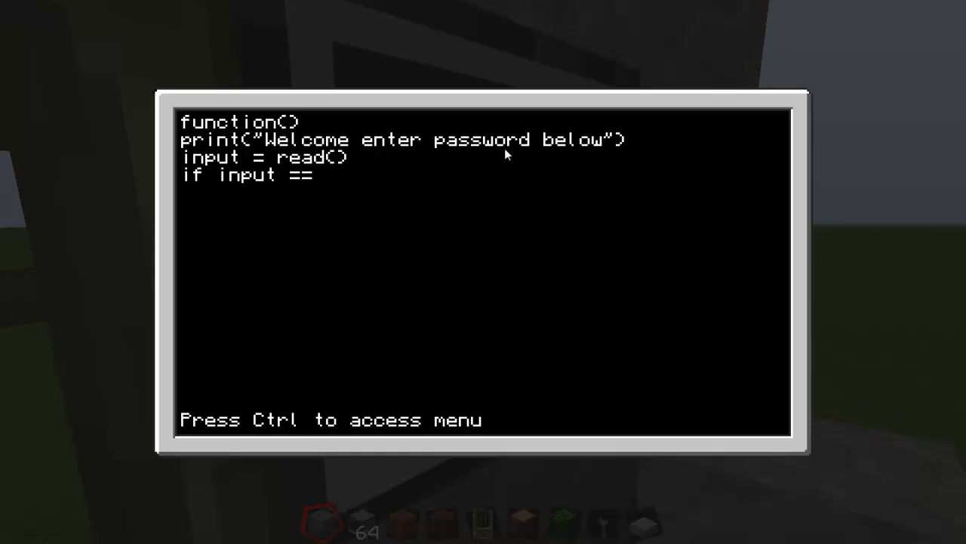
{"action": "left_click", "coordinate": [332, 176]}
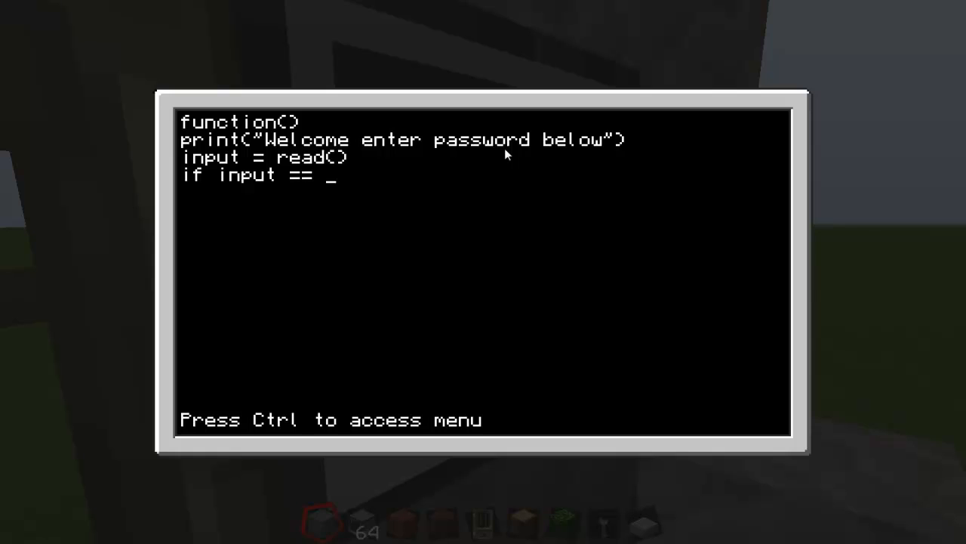
{"action": "type", "text": "\""}
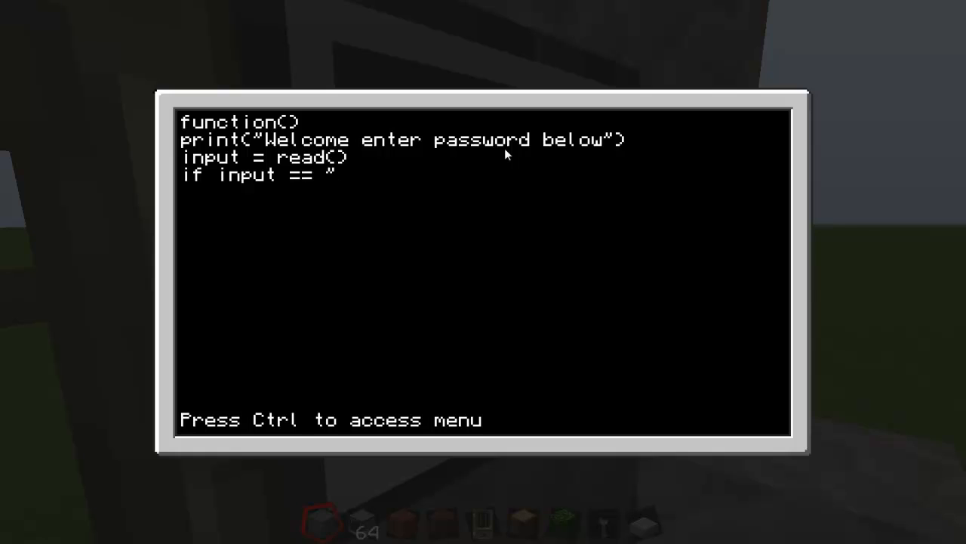
{"action": "type", "text": "crmaniah"}
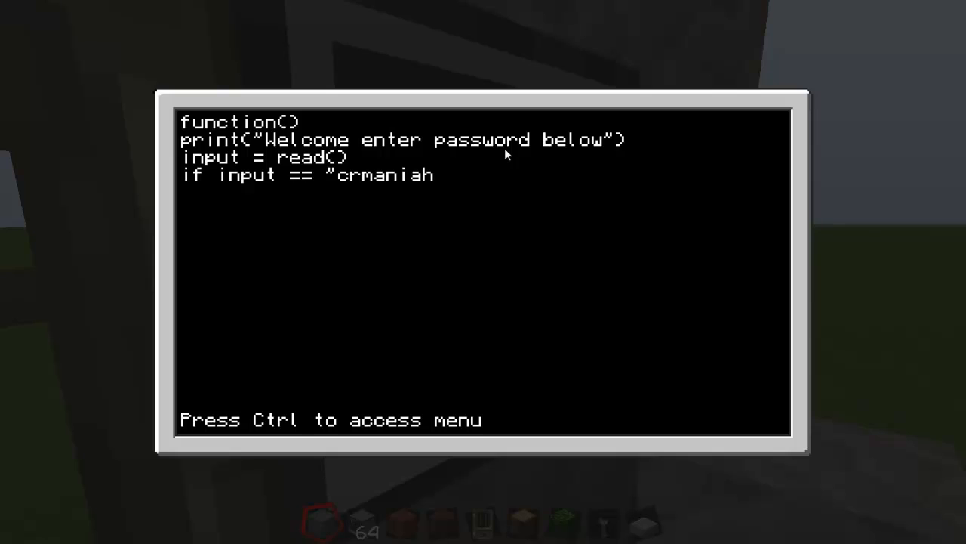
{"action": "type", "text": "d\" then"}
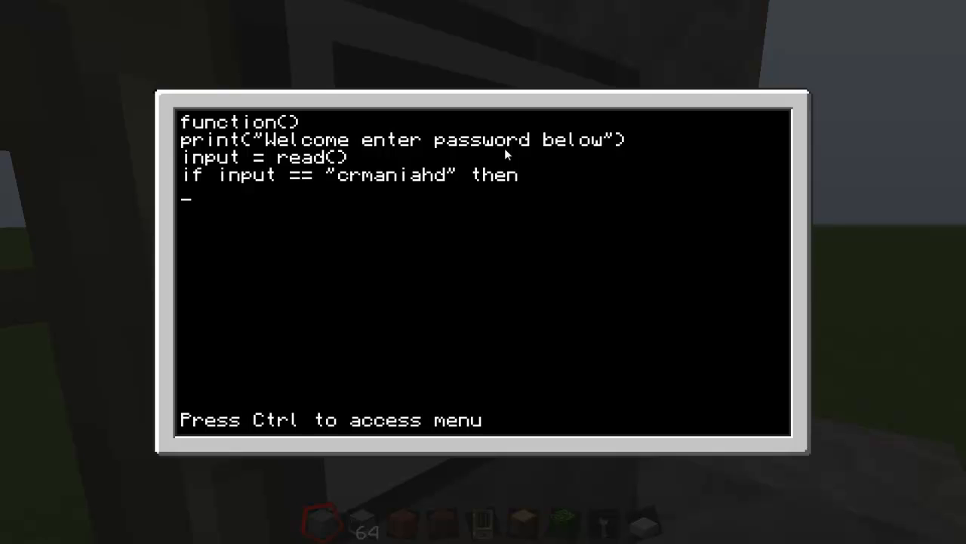
- Print "Correct password please proceed" inside the password branch
{"action": "type", "text": "p"}
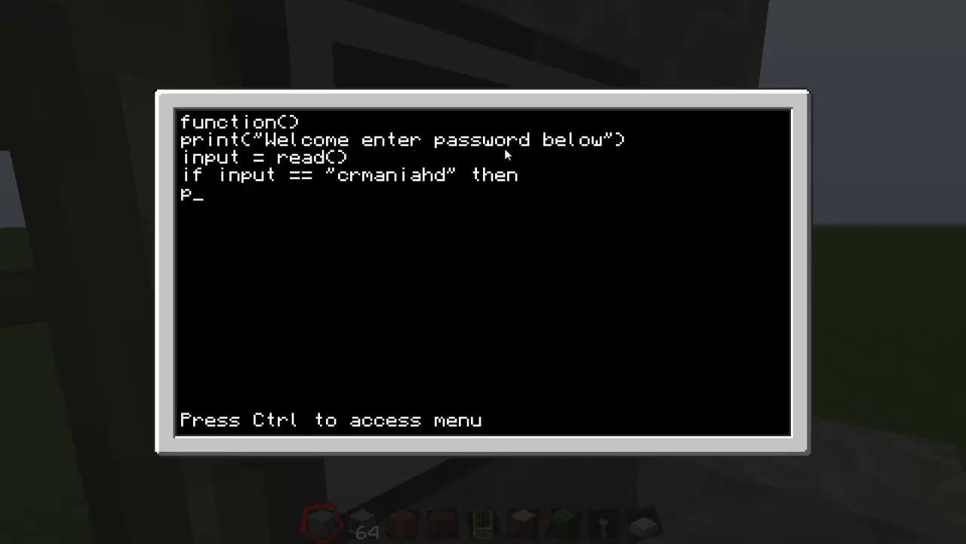
{"action": "type", "text": "rint("}
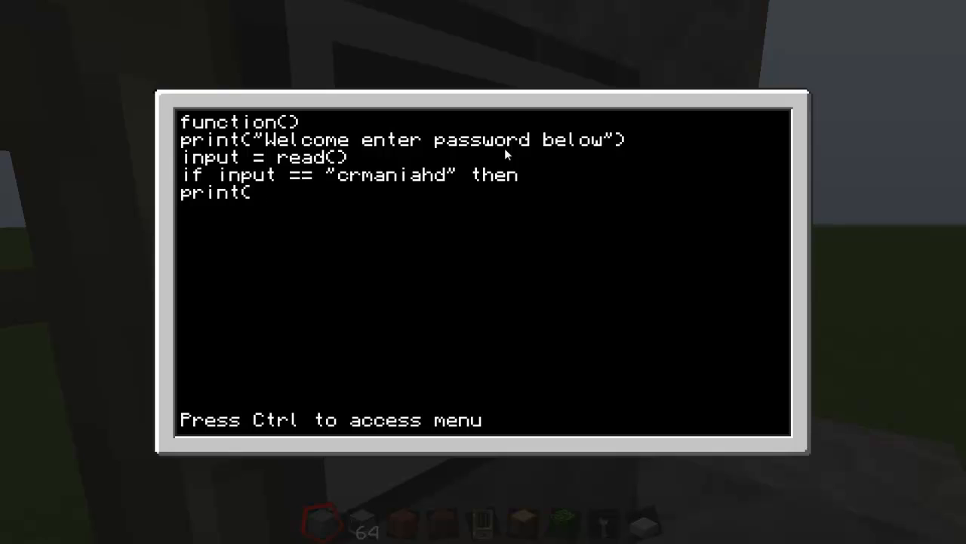
{"action": "type", "text": "\"Cor"}
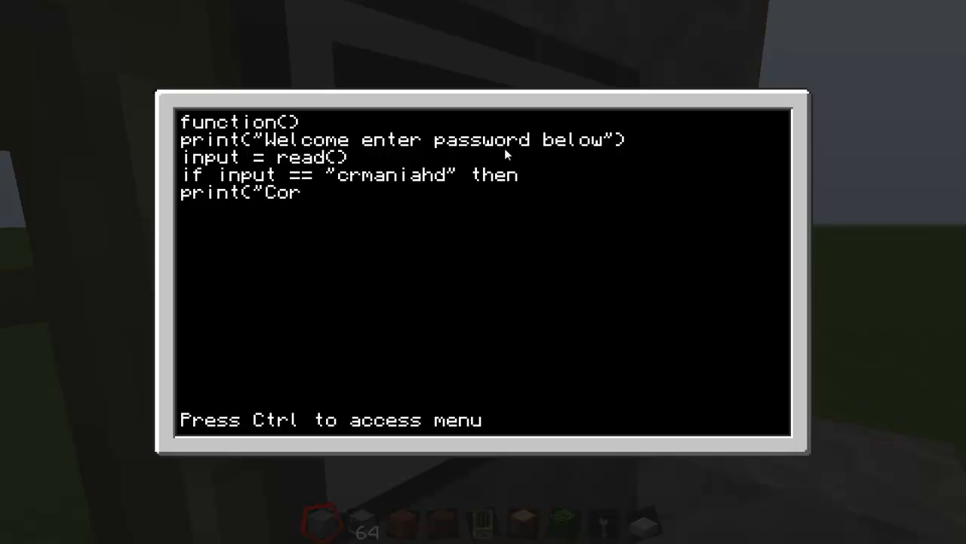
{"action": "type", "text": "rect password"}
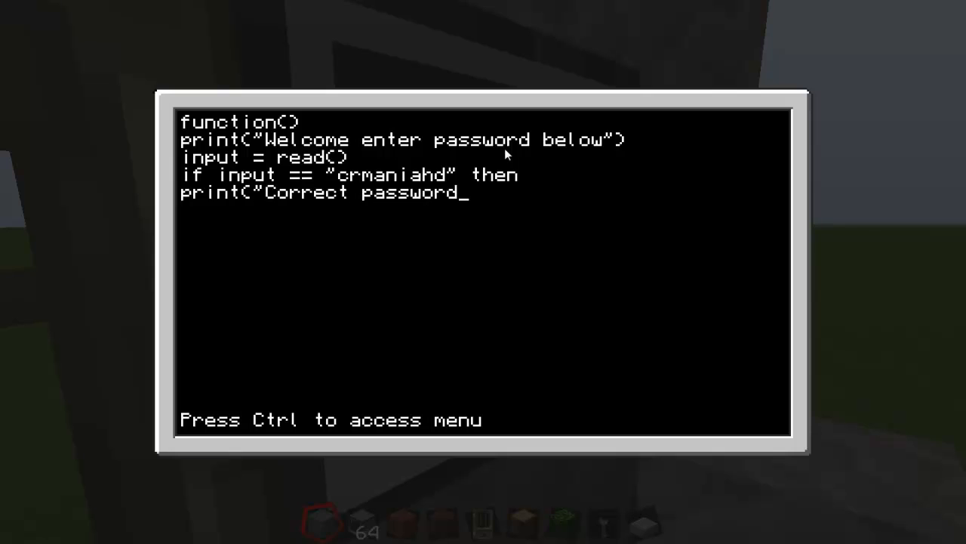
{"action": "type", "text": "please proc"}
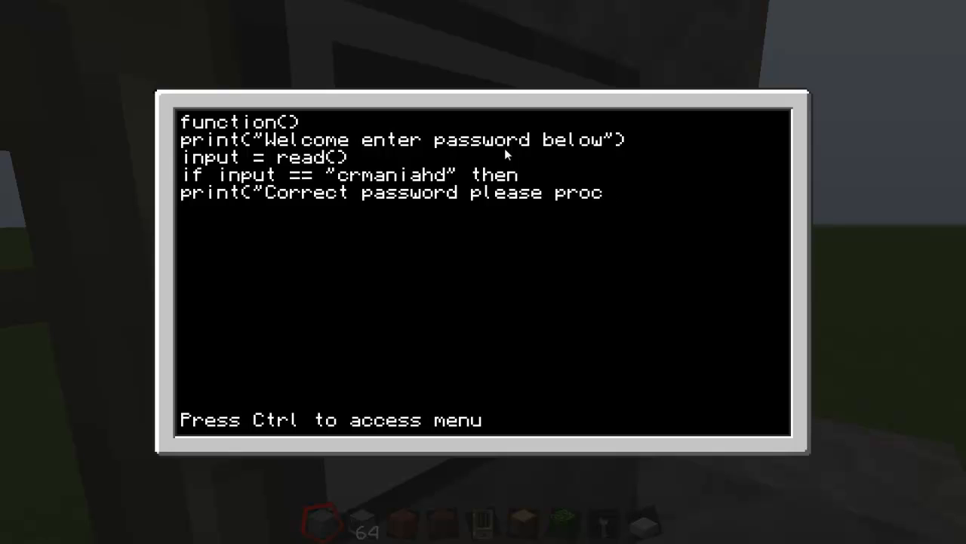
{"action": "type", "text": "eed\")"}
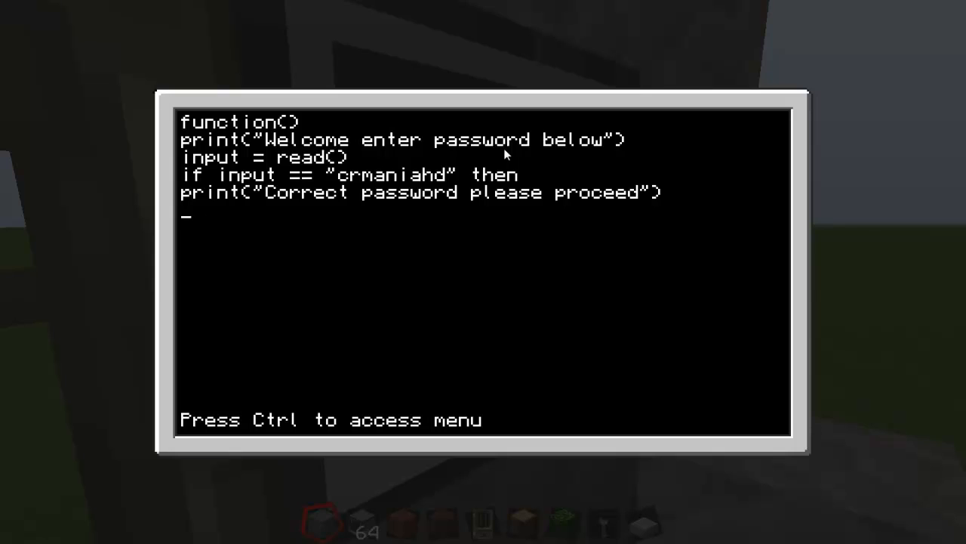
- Add redstone.setOutput("left",true) to power the left output
{"action": "type", "text": "redstone."}
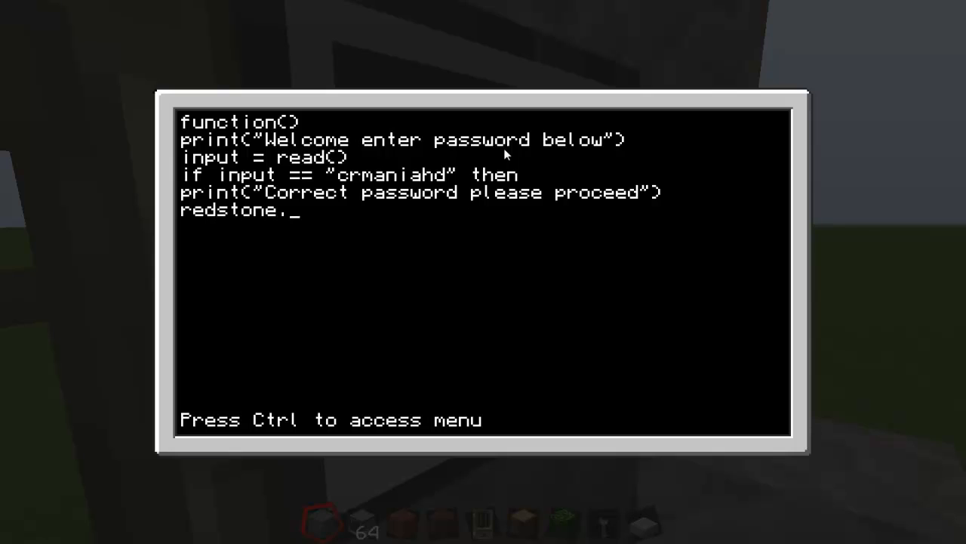
{"action": "type", "text": "set"}
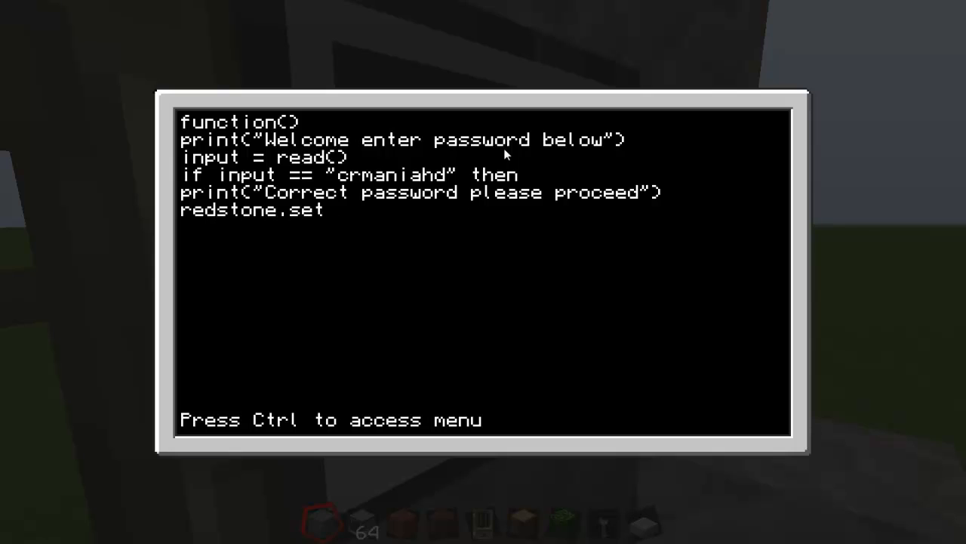
{"action": "type", "text": "Output"}
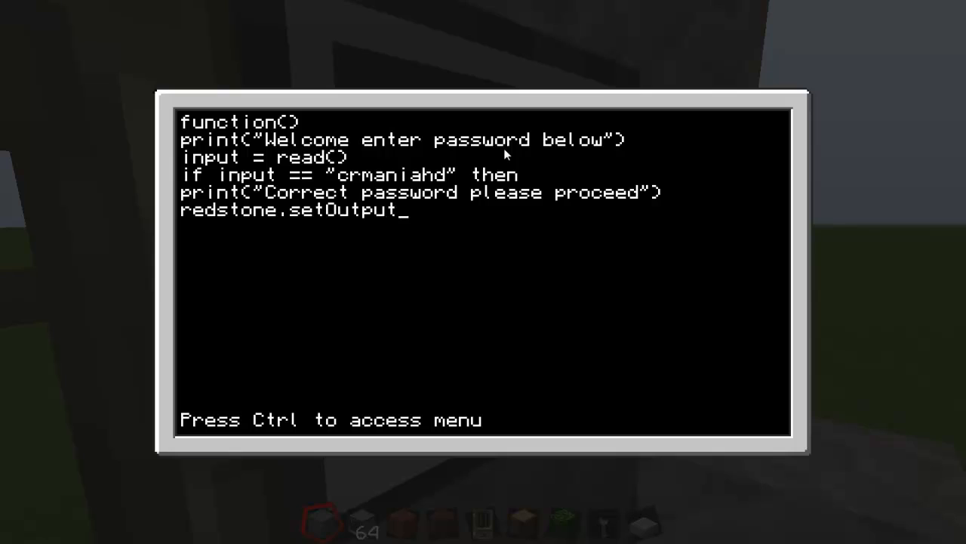
{"action": "type", "text": "("}
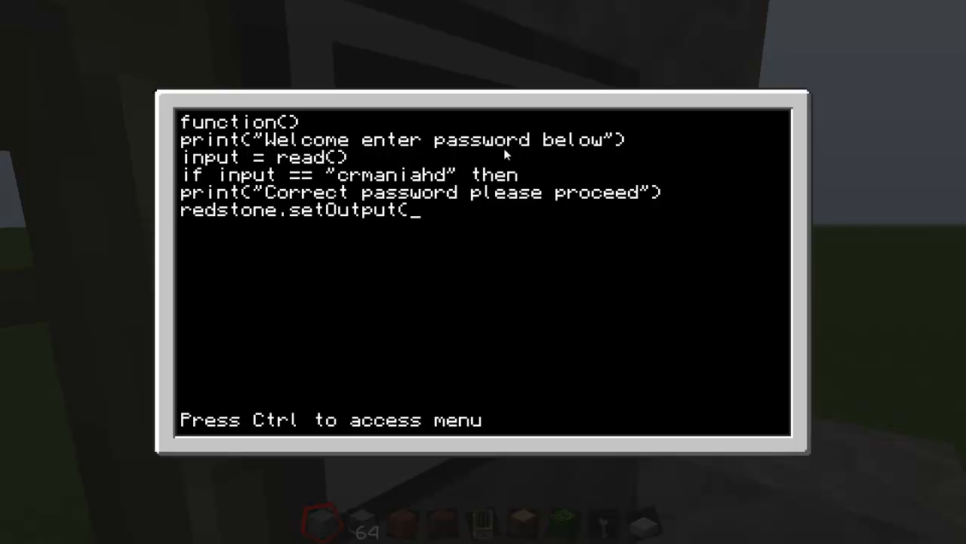
{"action": "type", "text": "\"left\""}
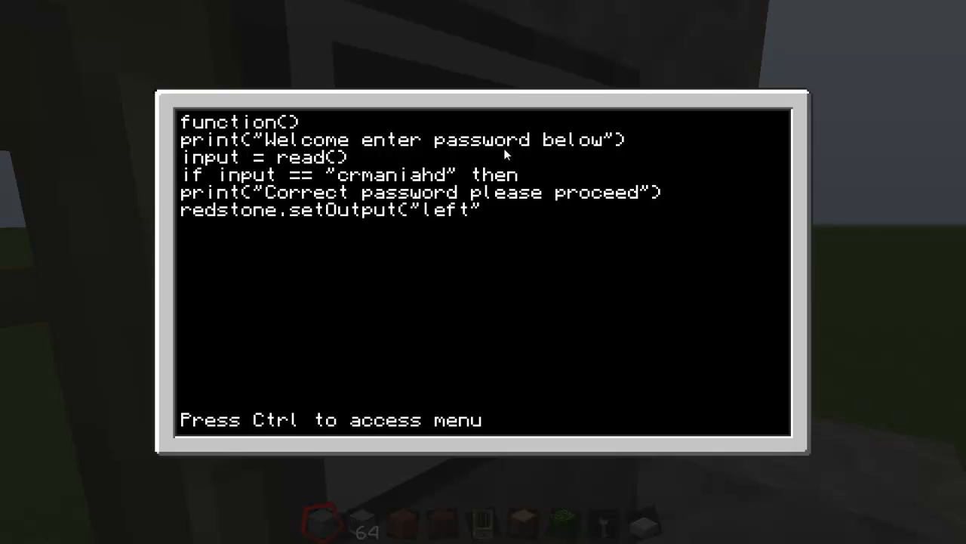
{"action": "type", "text": ",true"}
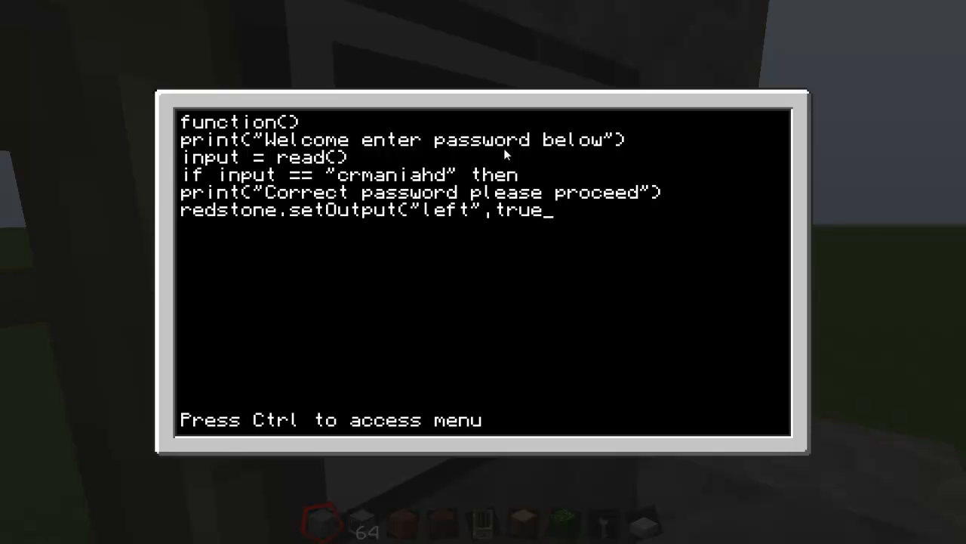
{"action": "type", "text": ")"}
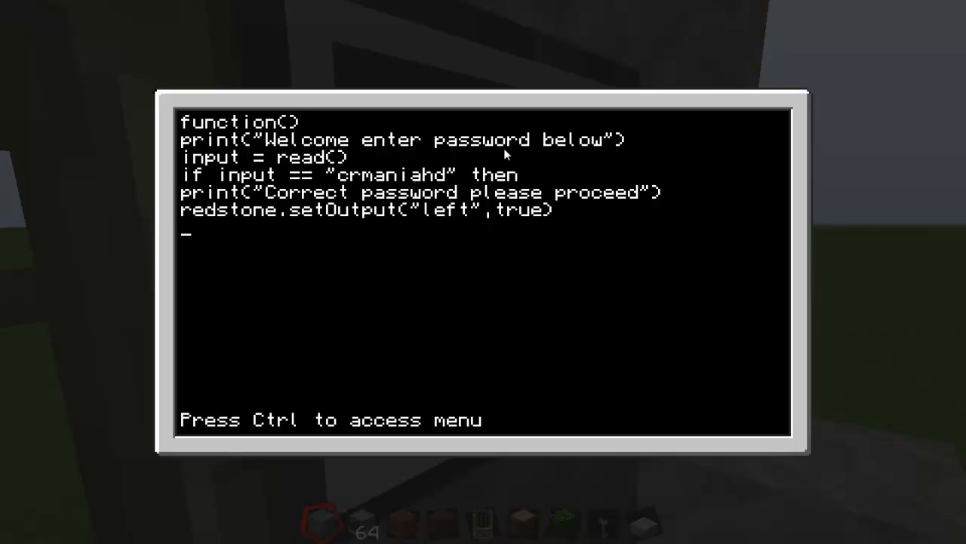
- Add sleep(3) and redstone.setOutput("left",false) to close the door again
{"action": "type", "text": "sleep("}
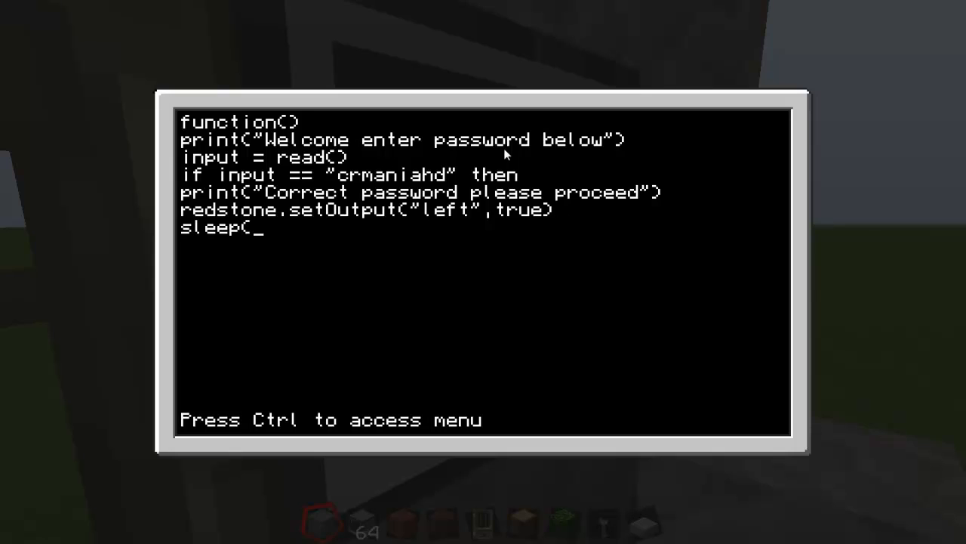
{"action": "type", "text": "3)"}
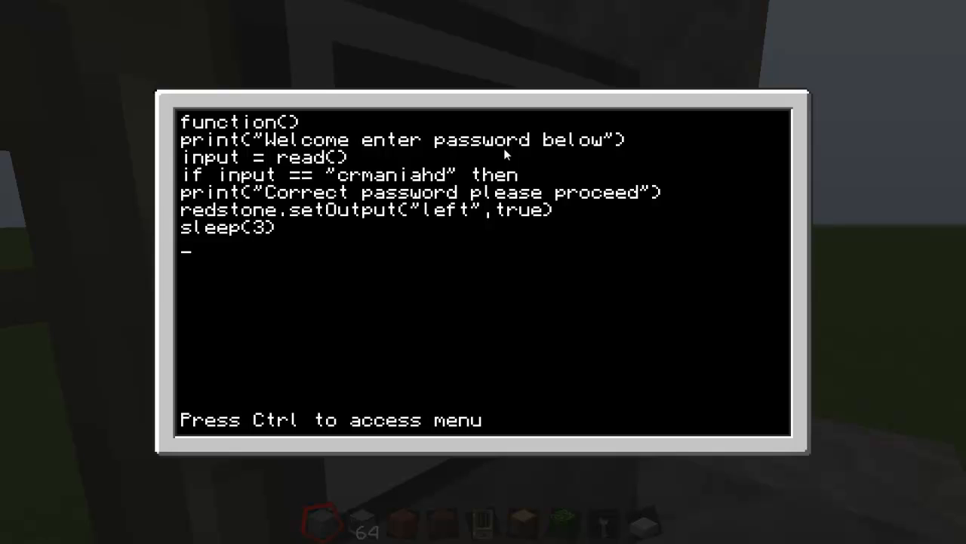
{"action": "type", "text": "redstone"}
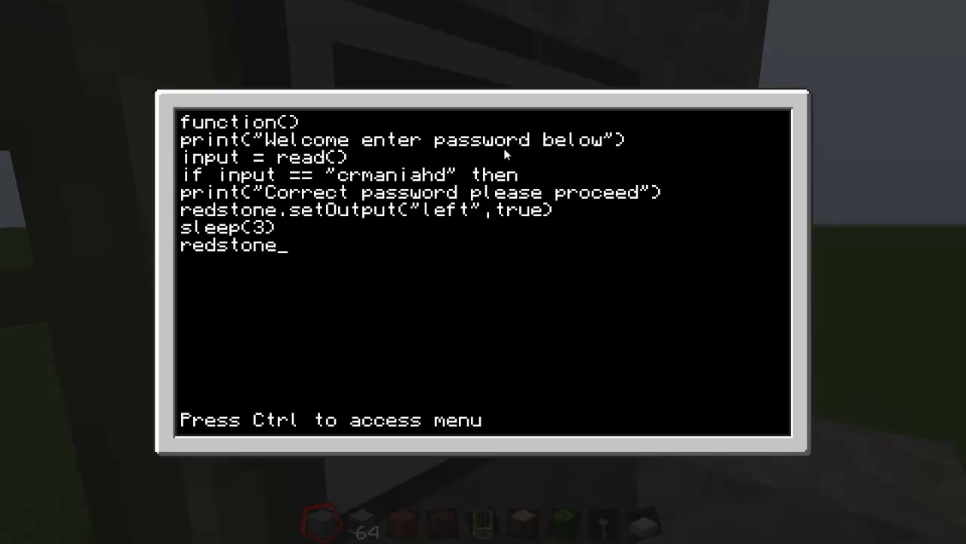
{"action": "type", "text": ".setOutp"}
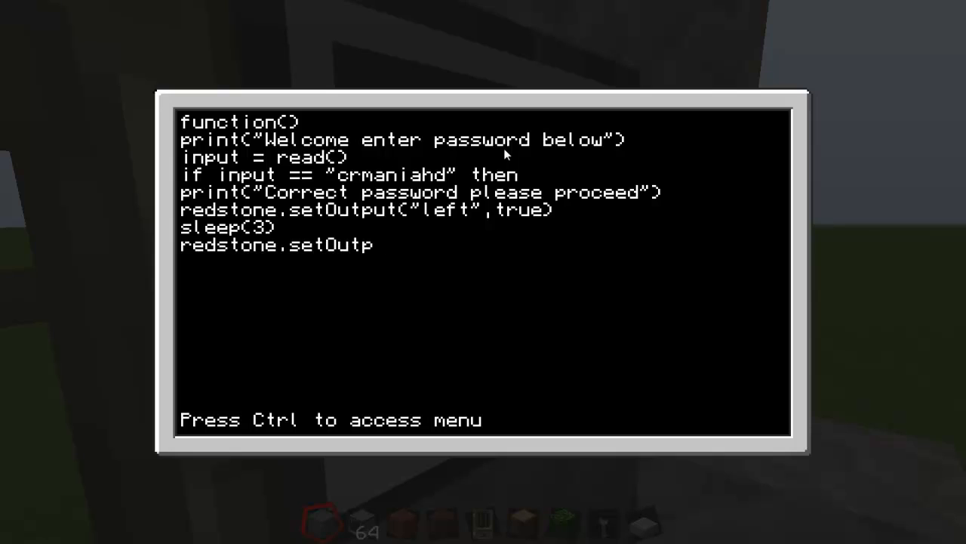
{"action": "type", "text": "ut"}
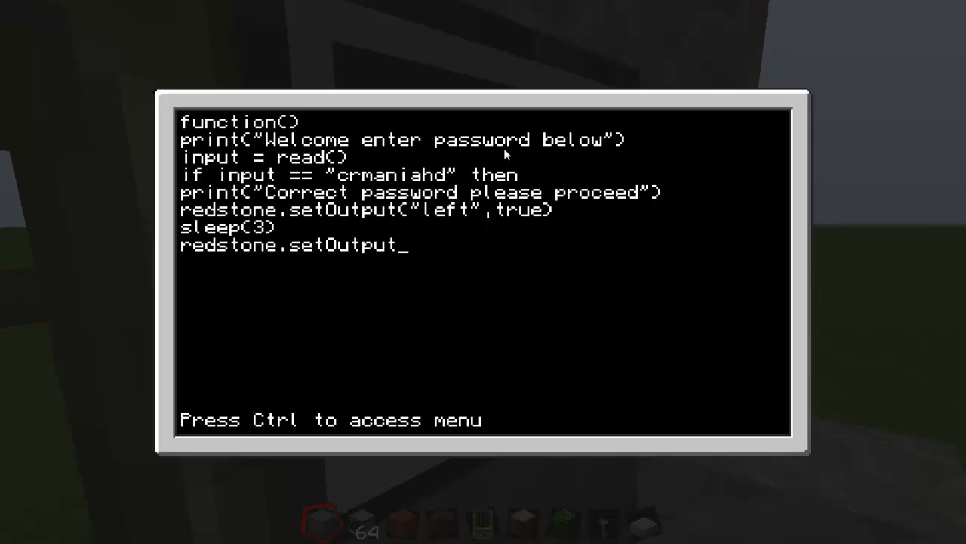
{"action": "type", "text": "(\"left"}
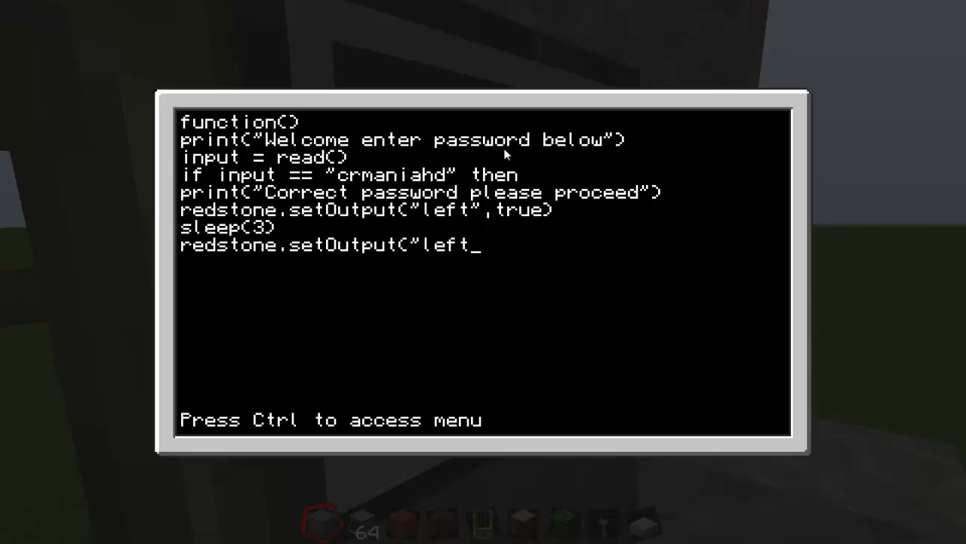
{"action": "type", "text": "\","}
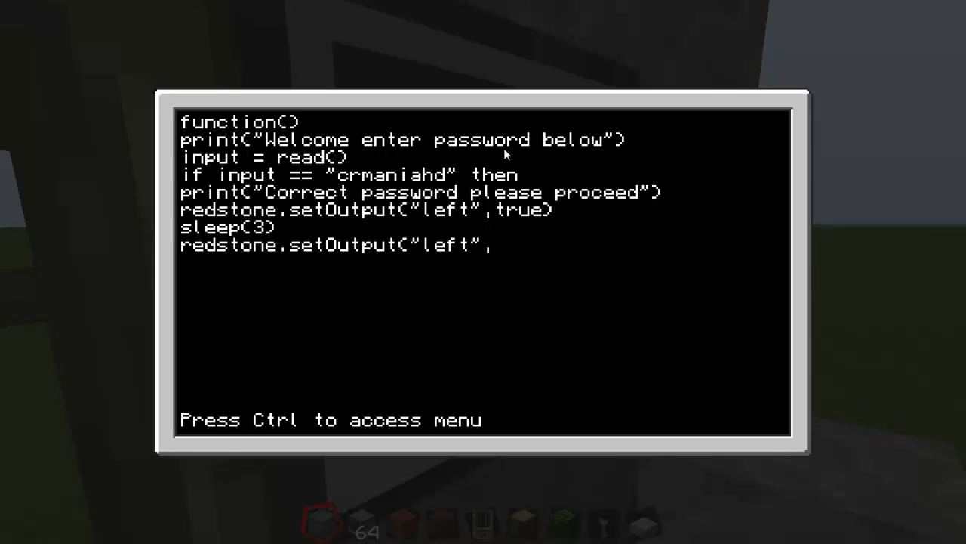
{"action": "type", "text": "false)"}
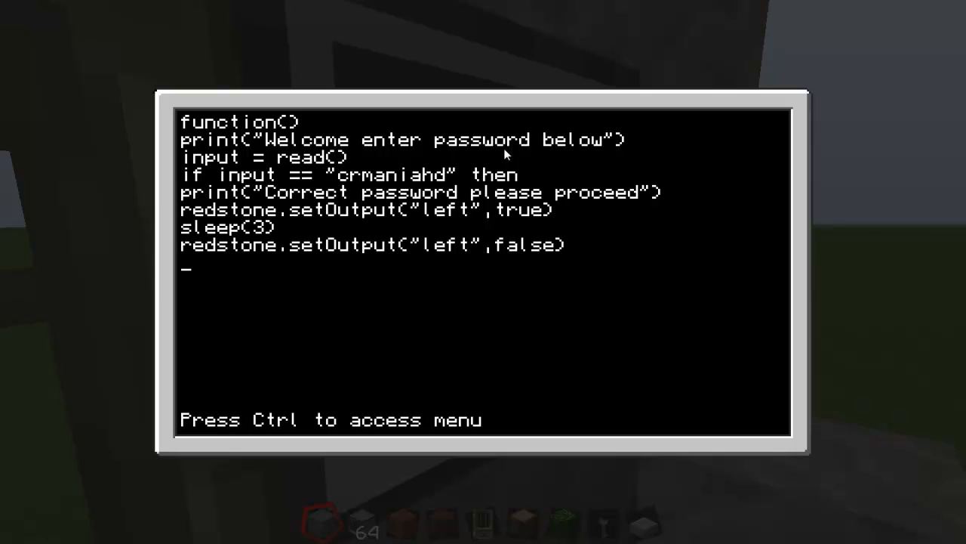
- Clear the terminal with term.clear() and term.setCursorPos(1,1)
{"action": "type", "text": "term"}
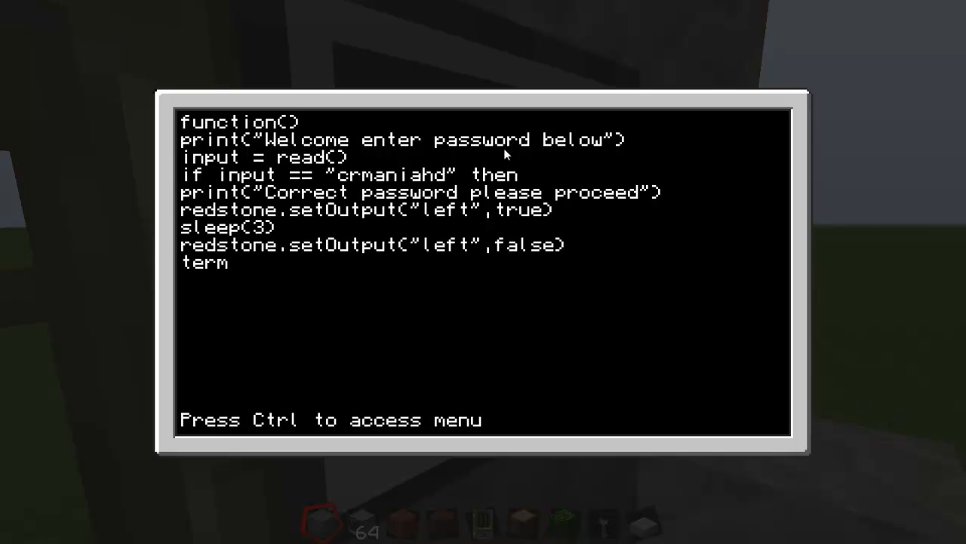
{"action": "type", "text": ".clear"}
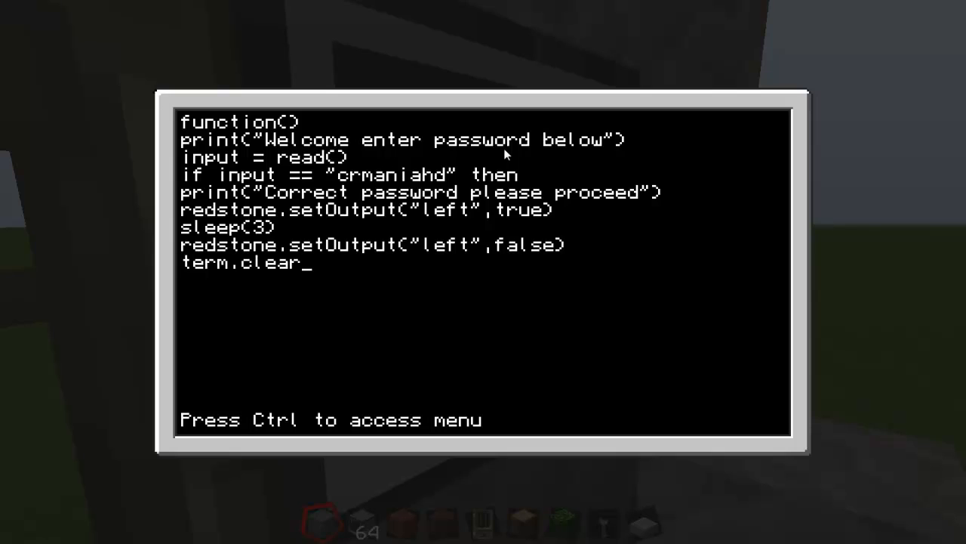
{"action": "type", "text": "()"}
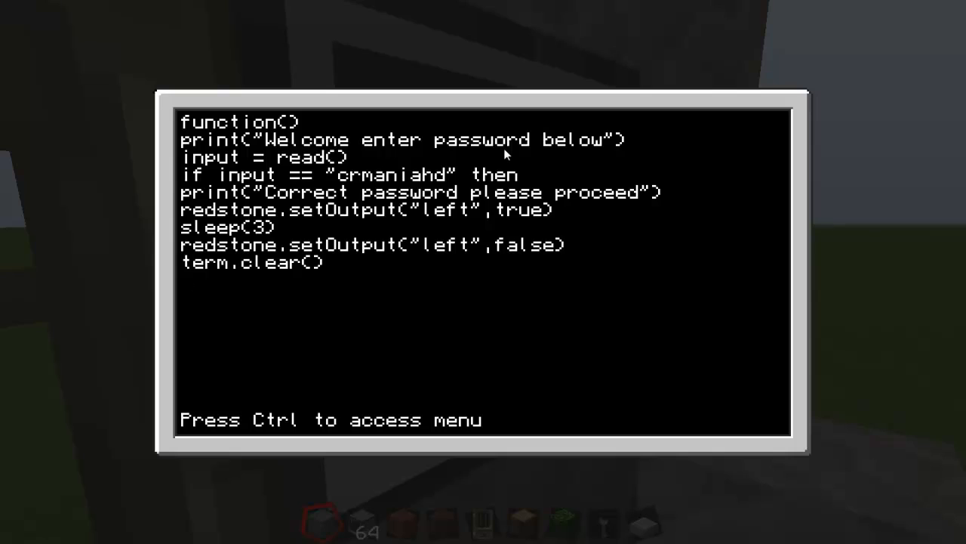
{"action": "type", "text": "term.setCu"}
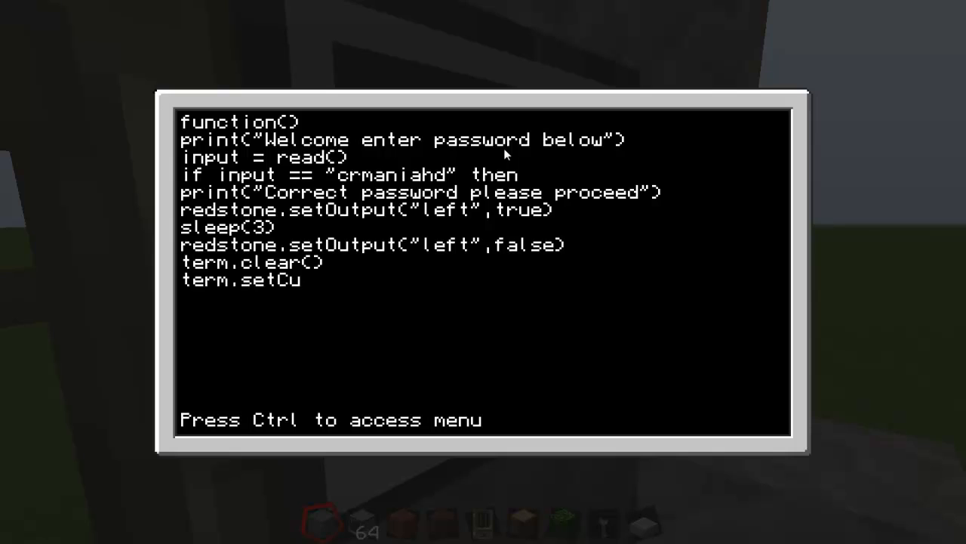
{"action": "type", "text": "rsorPos"}
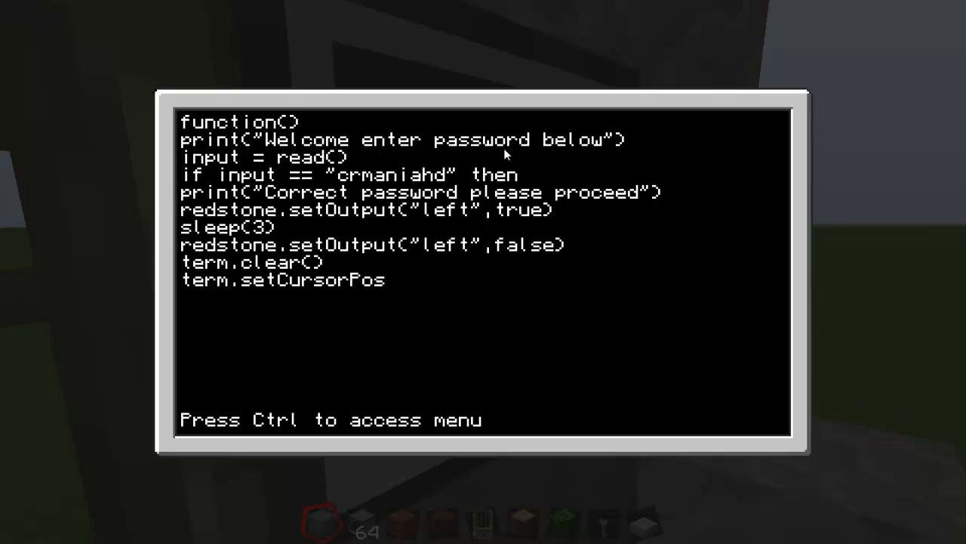
{"action": "type", "text": "(1,1"}
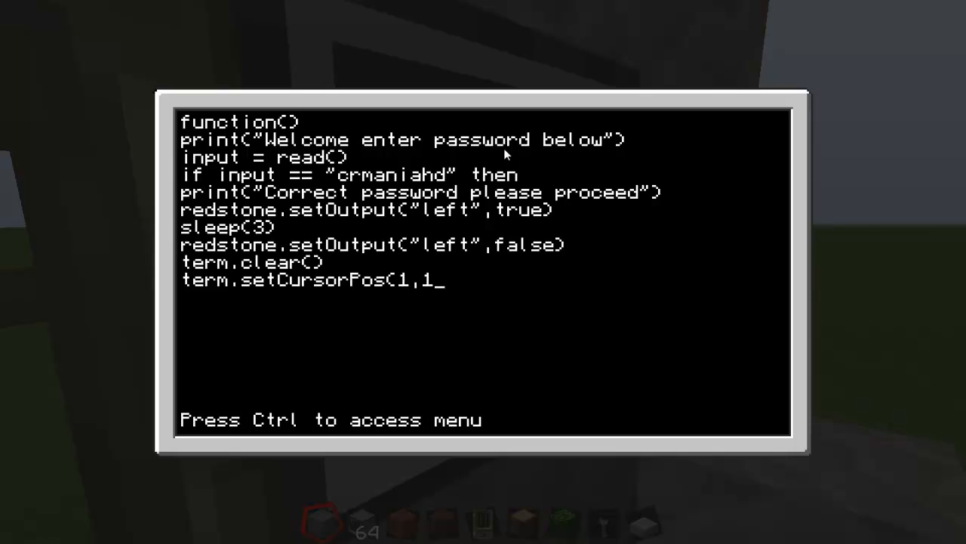
{"action": "type", "text": ")"}
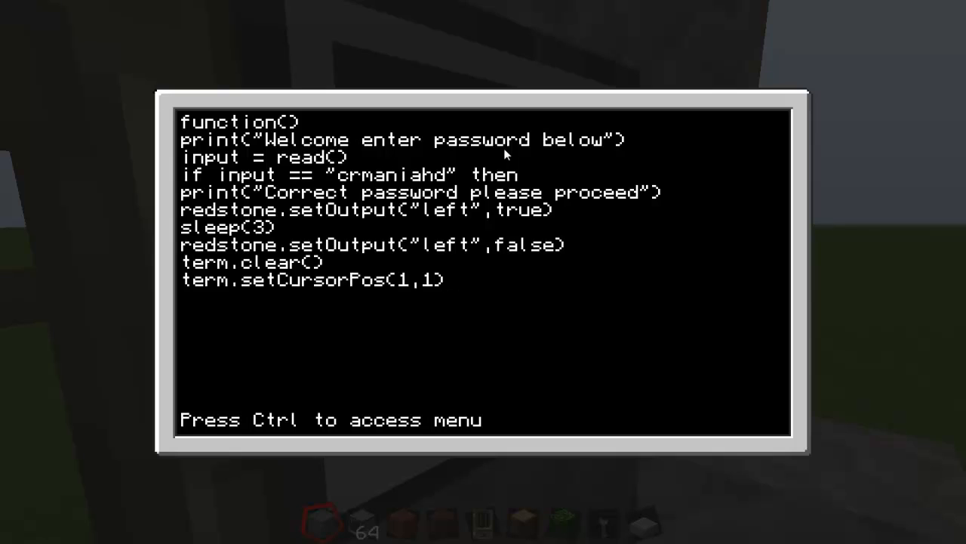
- Add an else branch printing "Incorrect password, try again"
{"action": "type", "text": "else"}
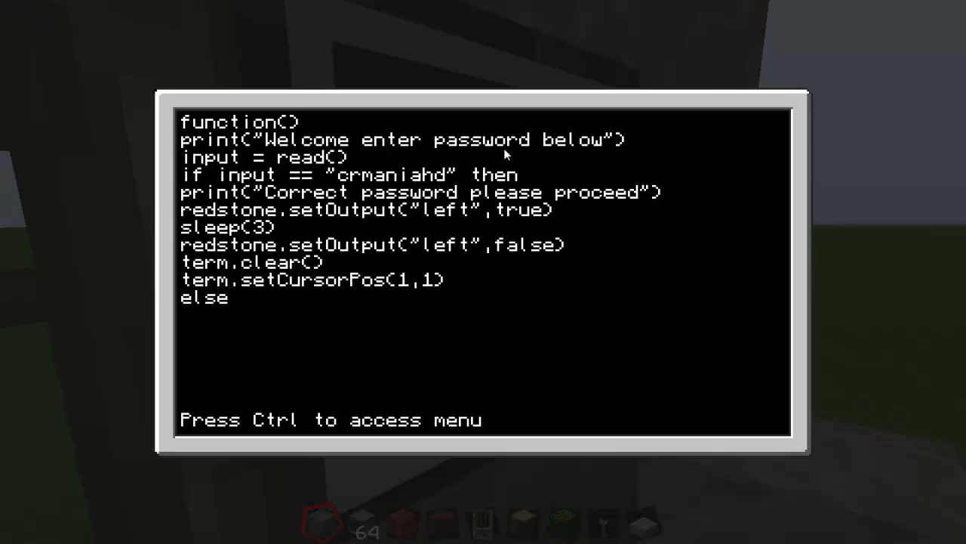
{"action": "type", "text": "print"}
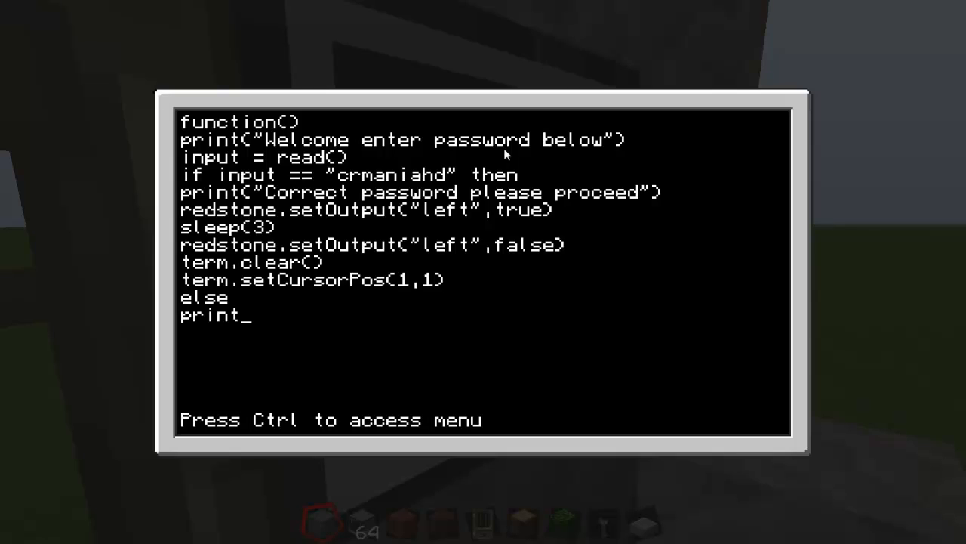
{"action": "type", "text": "(\""}
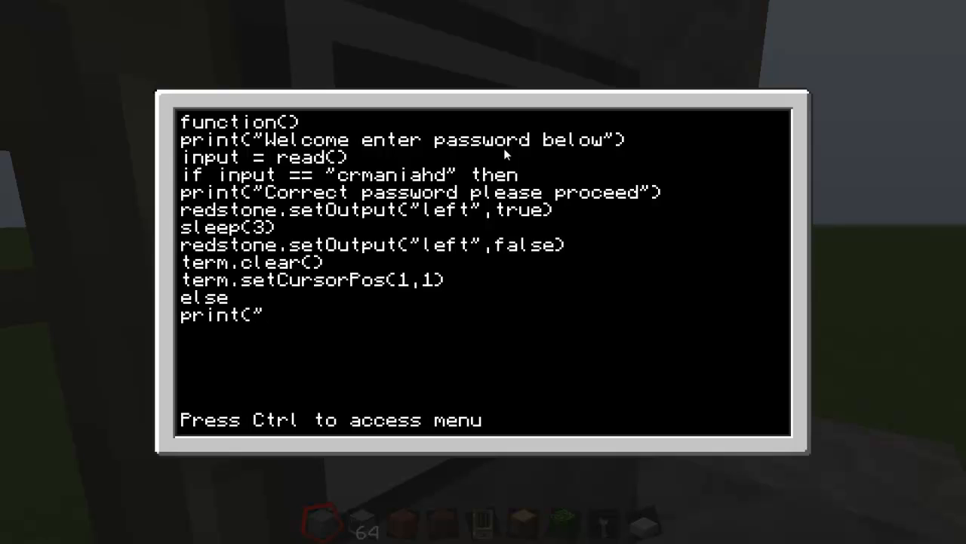
{"action": "type", "text": "Incorrect pa"}
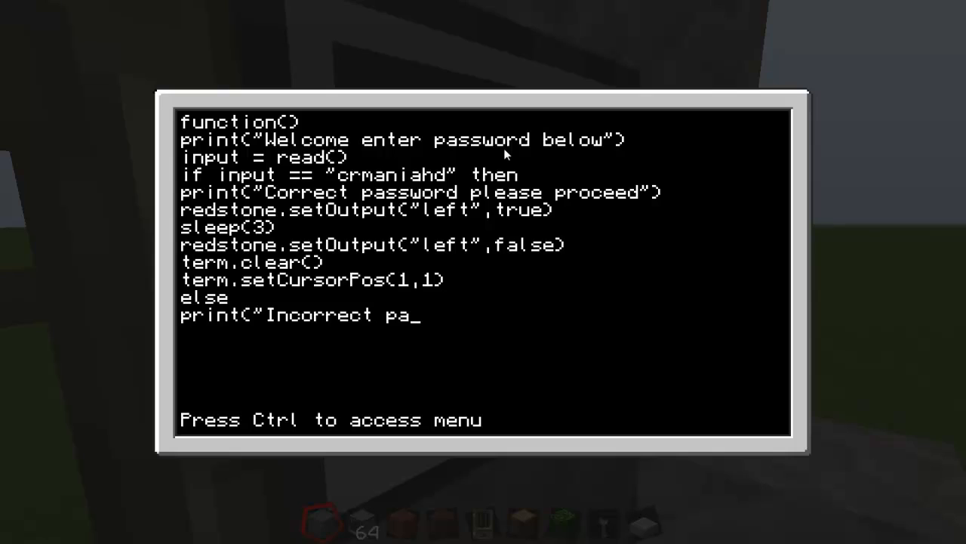
{"action": "type", "text": "ssword, try again\")"}
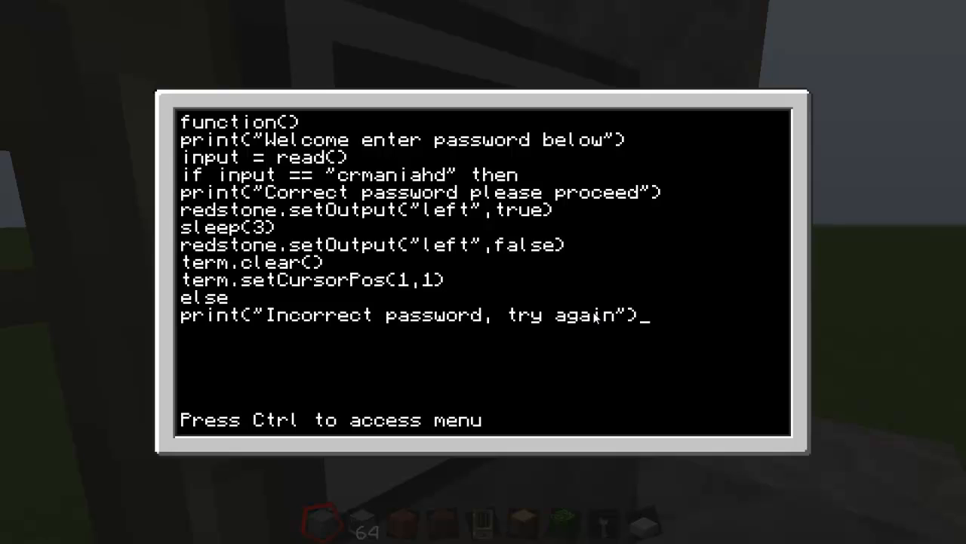
- Add sleep(2) and term.clear() to the wrong-password branch
{"action": "type", "text": "sle"}
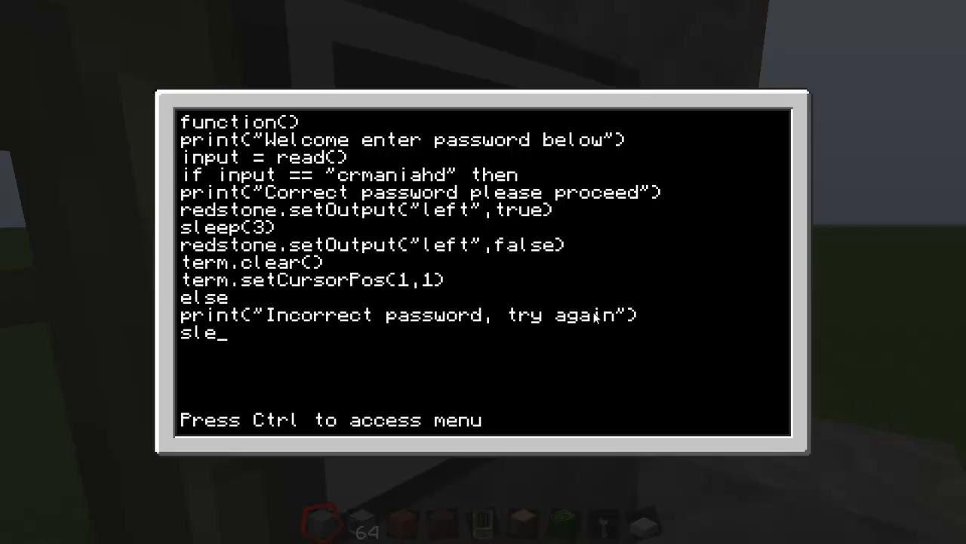
{"action": "type", "text": "ep(2"}
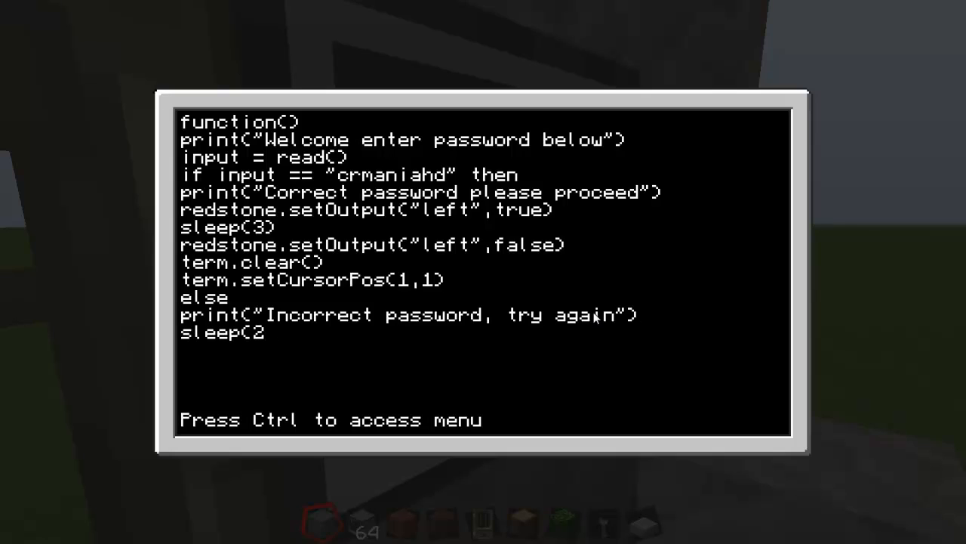
{"action": "type", "text": ")"}
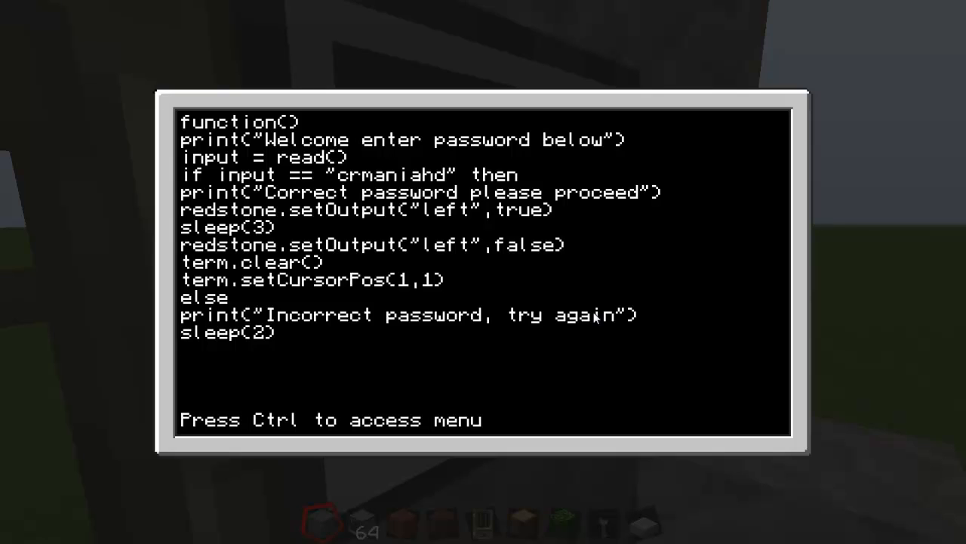
{"action": "type", "text": "term.c"}
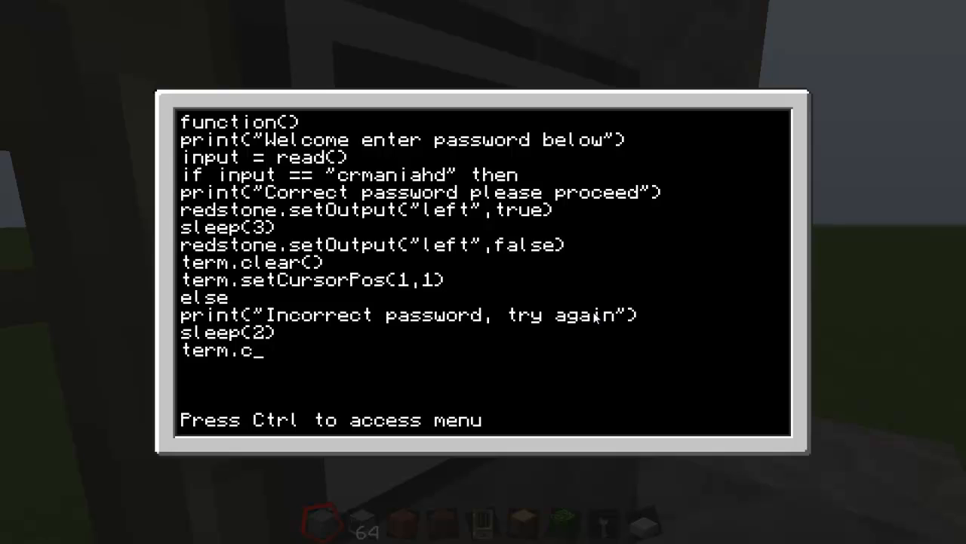
{"action": "type", "text": "lear("}
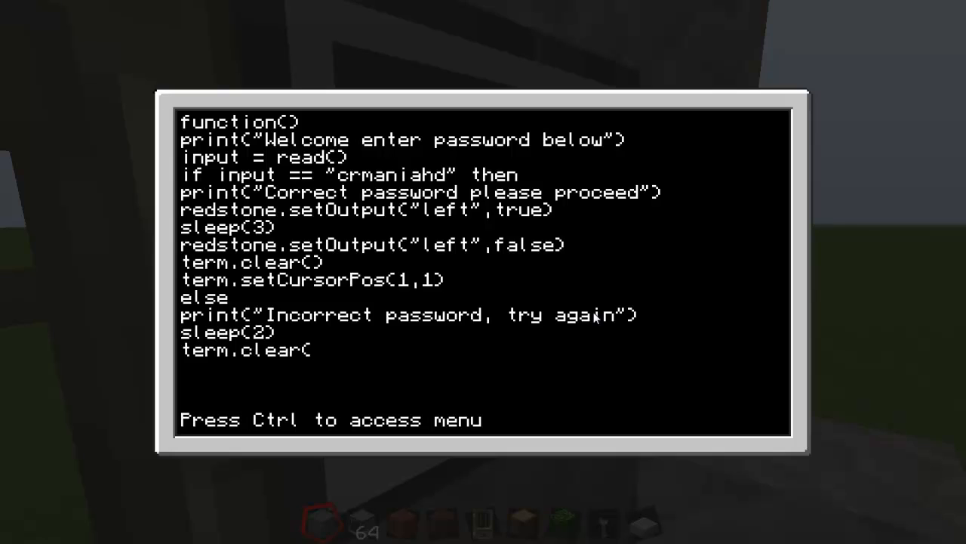
{"action": "type", "text": ")"}
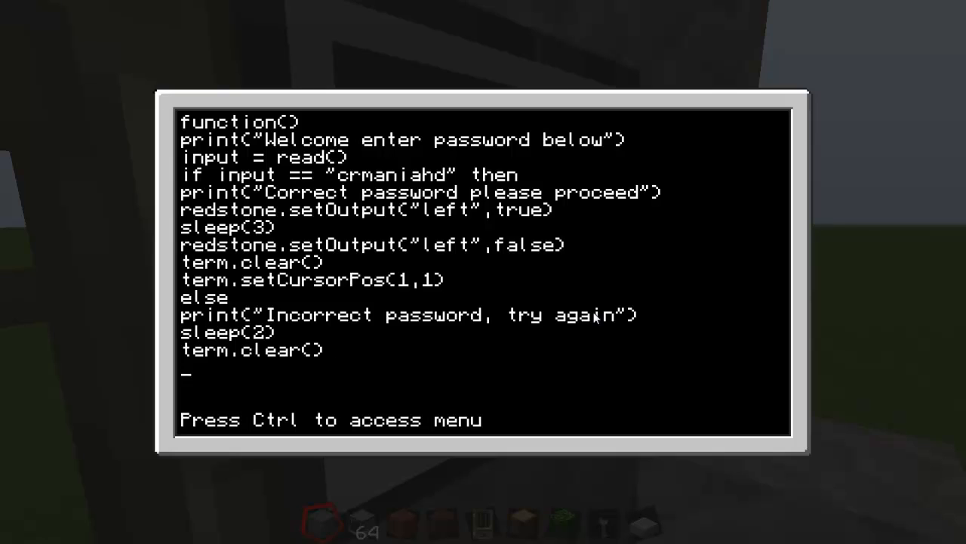
- Add term.setCursorPos(1,1) and end, then save and exit the editor
{"action": "type", "text": "term./"}
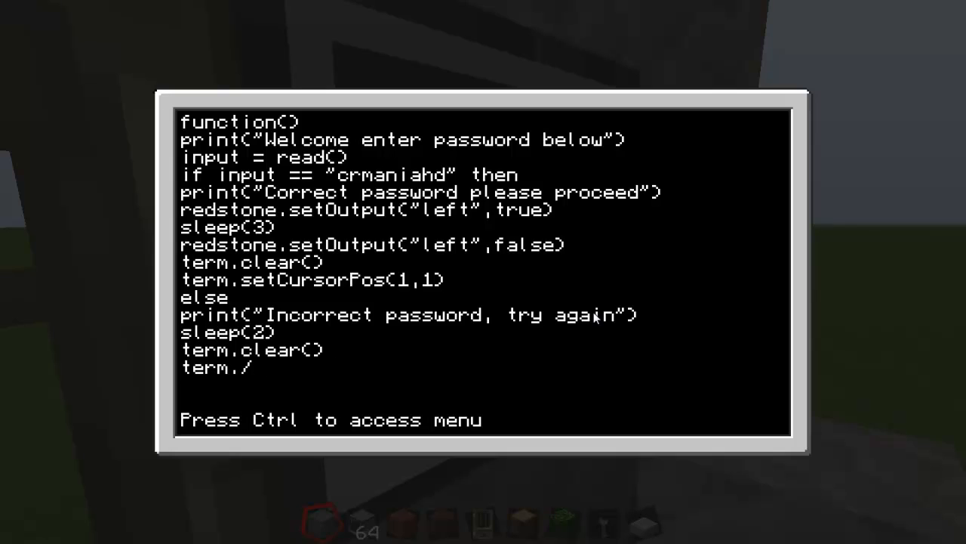
{"action": "type", "text": "setCur"}
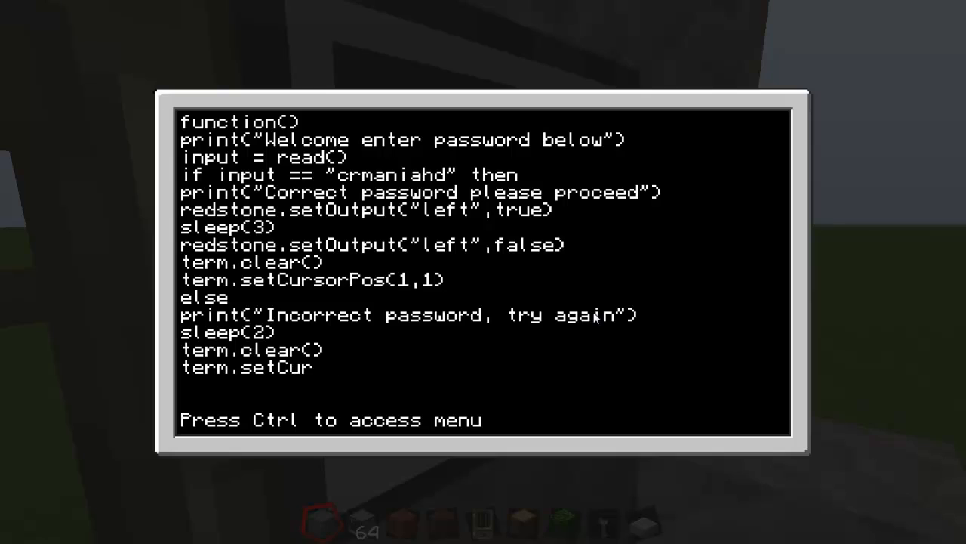
{"action": "type", "text": "sorPOS"}
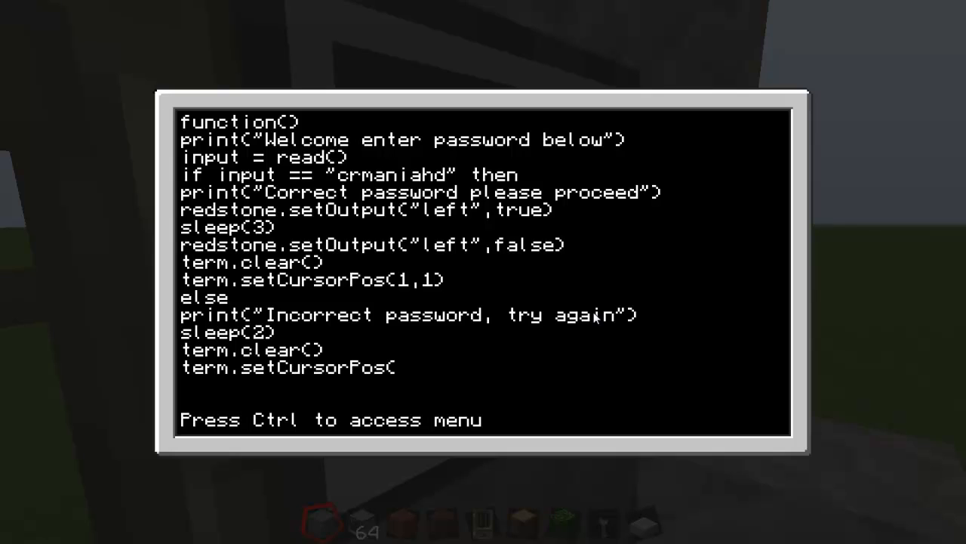
{"action": "type", "text": "1,1)"}
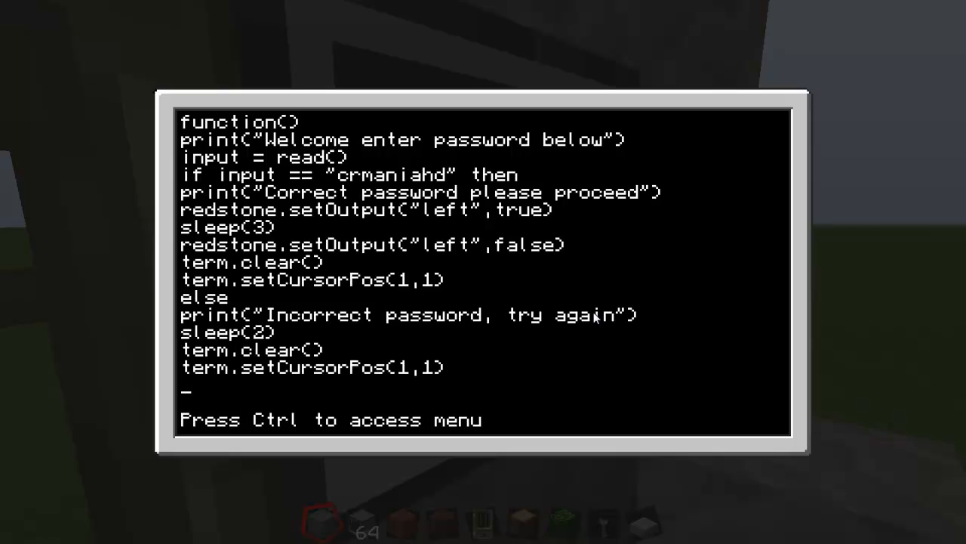
{"action": "type", "text": "end"}
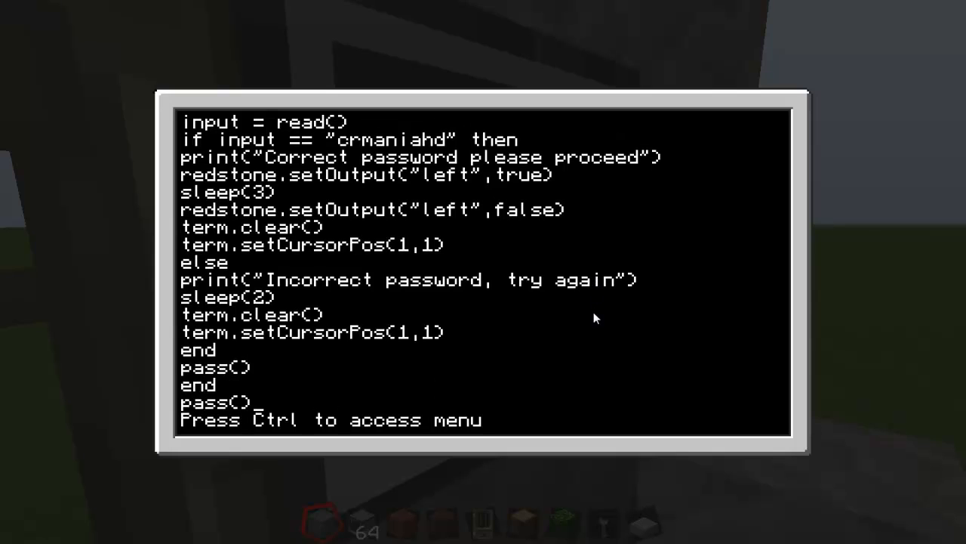
{"action": "scroll", "scroll_direction": "up", "scroll_amount": 3}
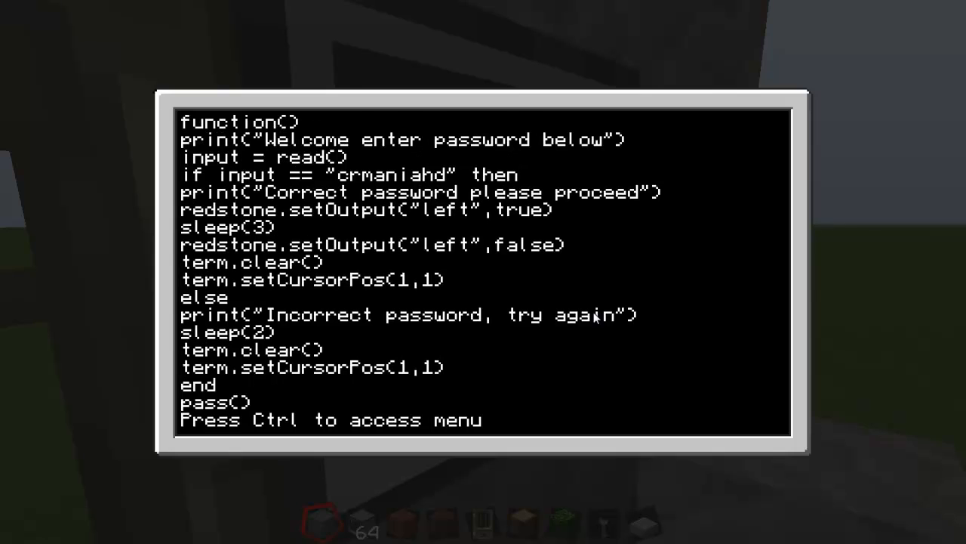
{"action": "key", "text": "ctrl"}
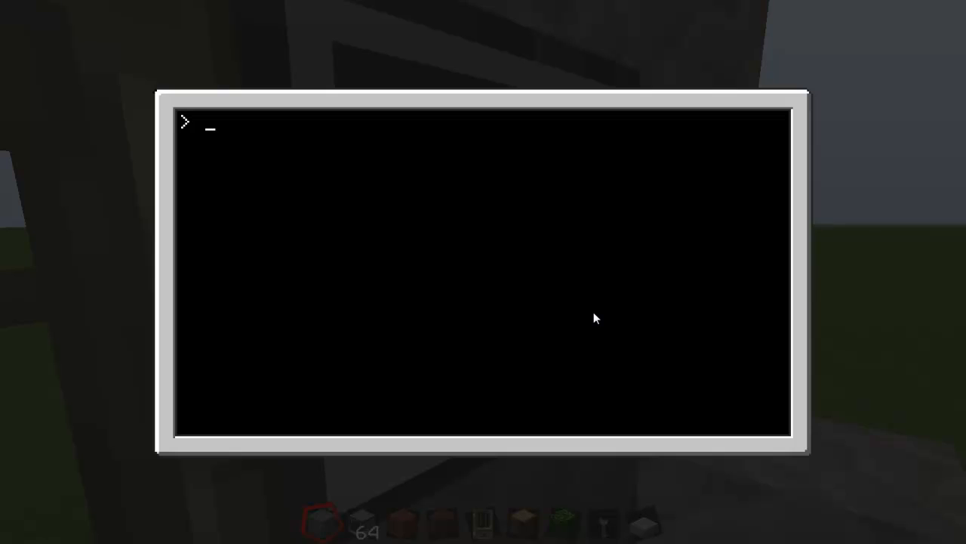
- Reboot, enter the password (hitting a '<name>' expected error), and reopen crmaniahd
{"action": "type", "text": "reboo"}
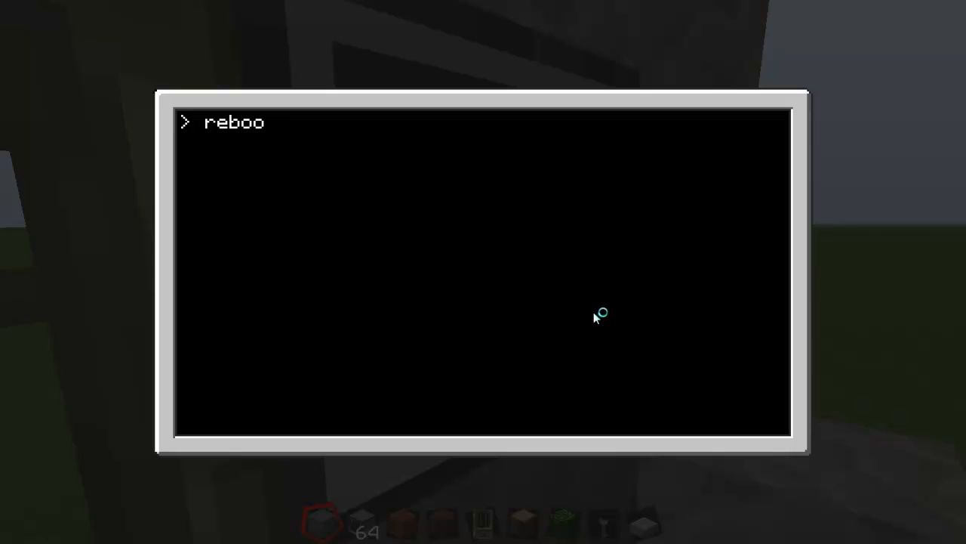
{"action": "key", "text": "Return"}
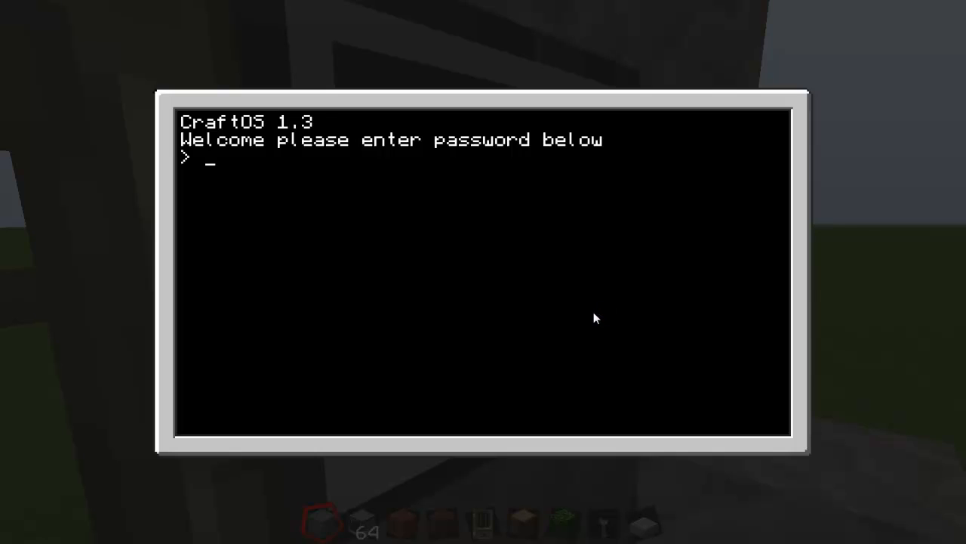
{"action": "type", "text": "crmaniah"}
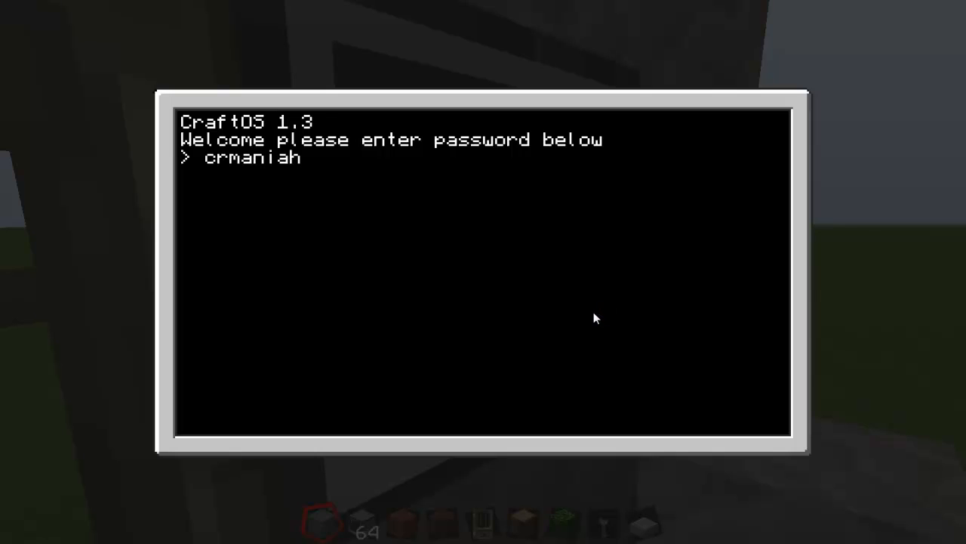
{"action": "key", "text": "Return"}
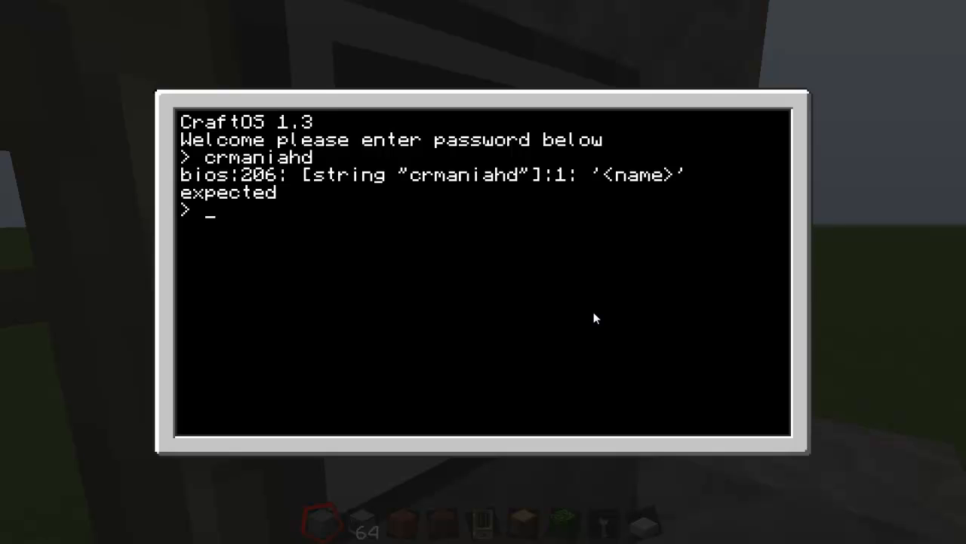
{"action": "type", "text": "e"}
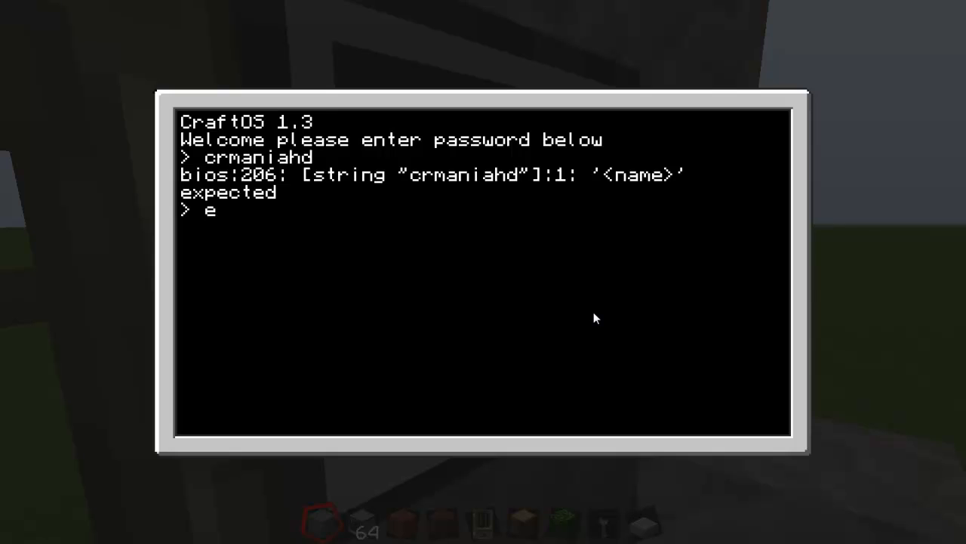
{"action": "type", "text": "dit crmaniahd"}
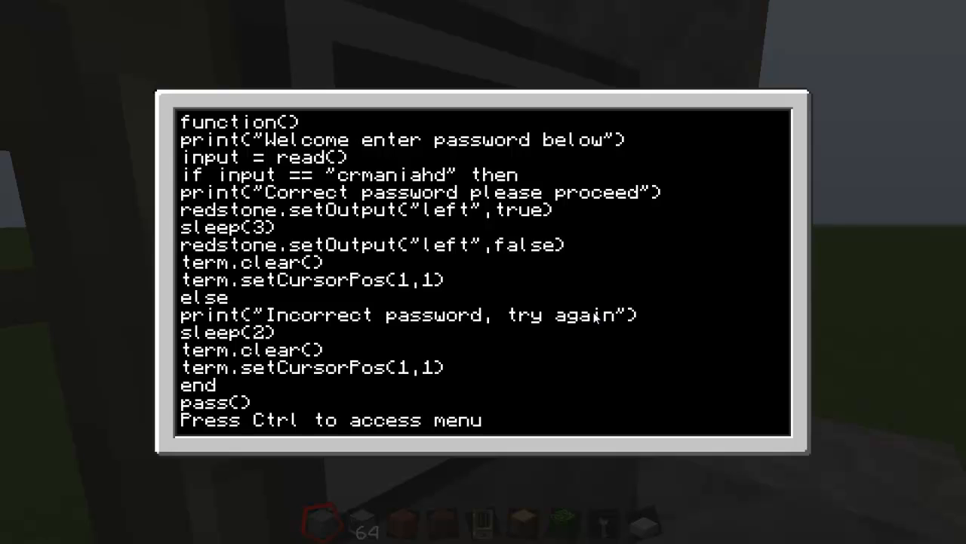
- Rename the first line to function pass() and save the program
{"action": "type", "text": "pass"}
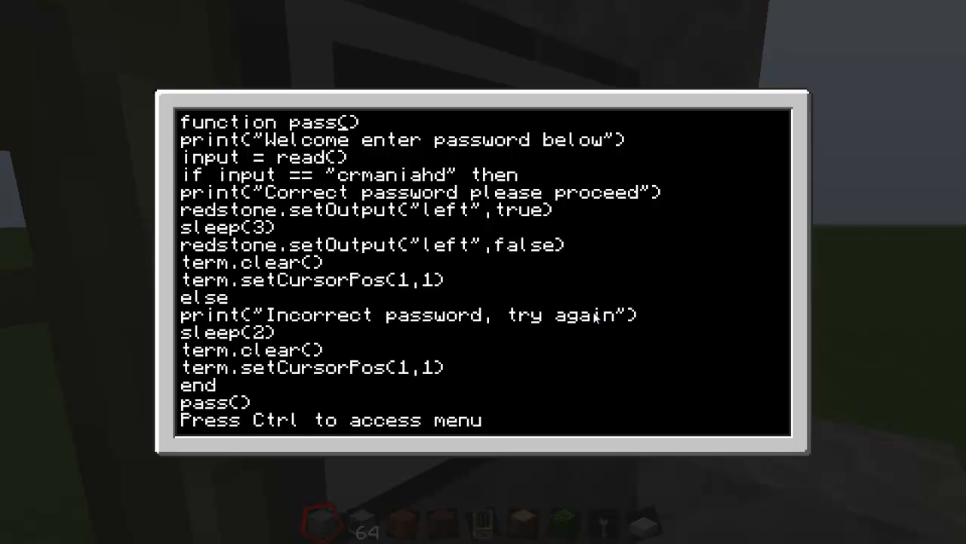
{"action": "key", "text": "ctrl"}
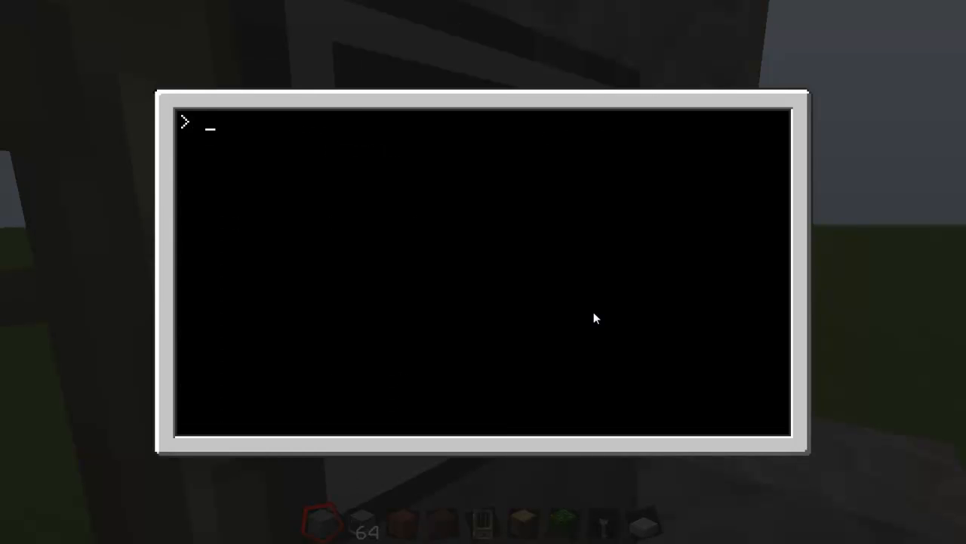
- Reboot the computer and run the crmaniahd password program so its prompt appears
{"action": "type", "text": "reboot"}
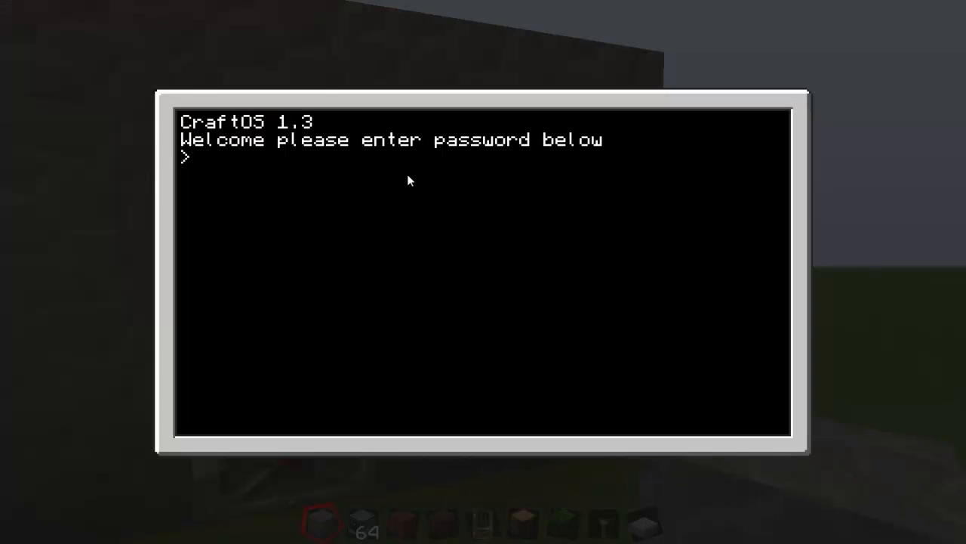
{"action": "type", "text": "crmaniahd"}
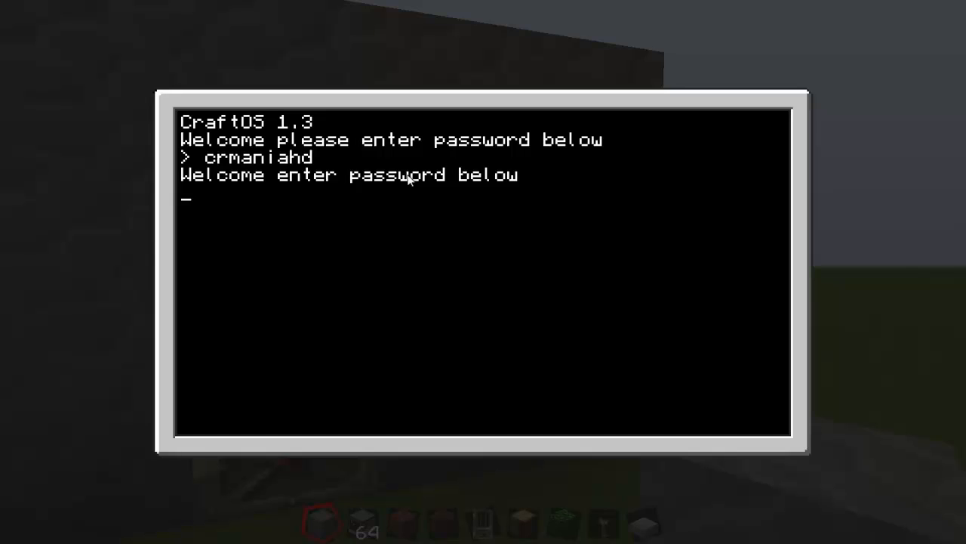
{"action": "type", "text": "crm"}
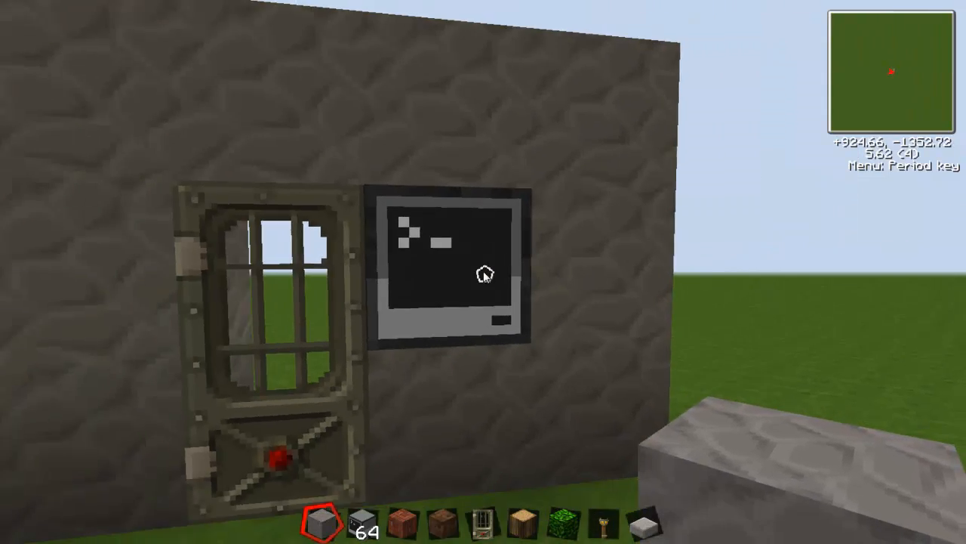
- Enter the password 'hdcmaniacr' at the computer's prompt to swing the iron door open
{"action": "left_click", "coordinate": [445, 257]}
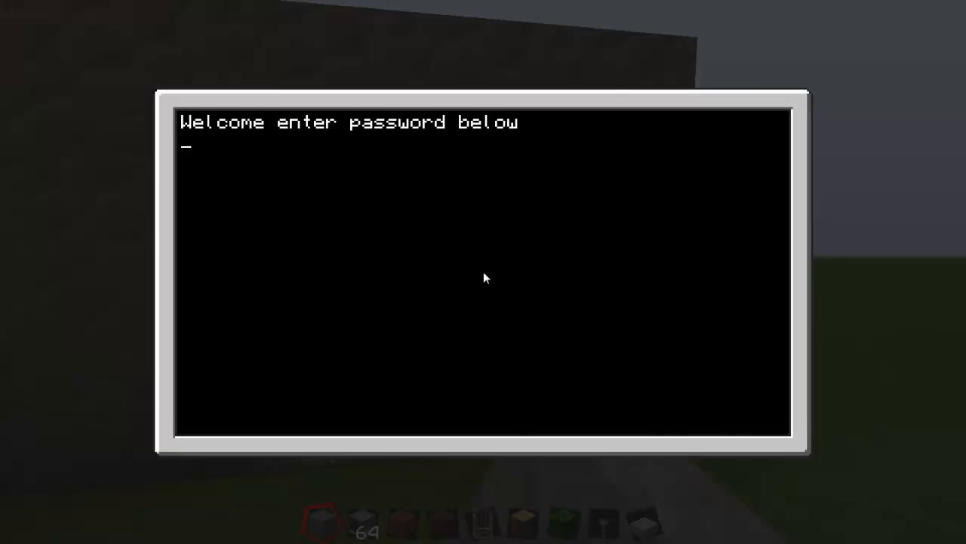
{"action": "mouse_move", "coordinate": [555, 143]}
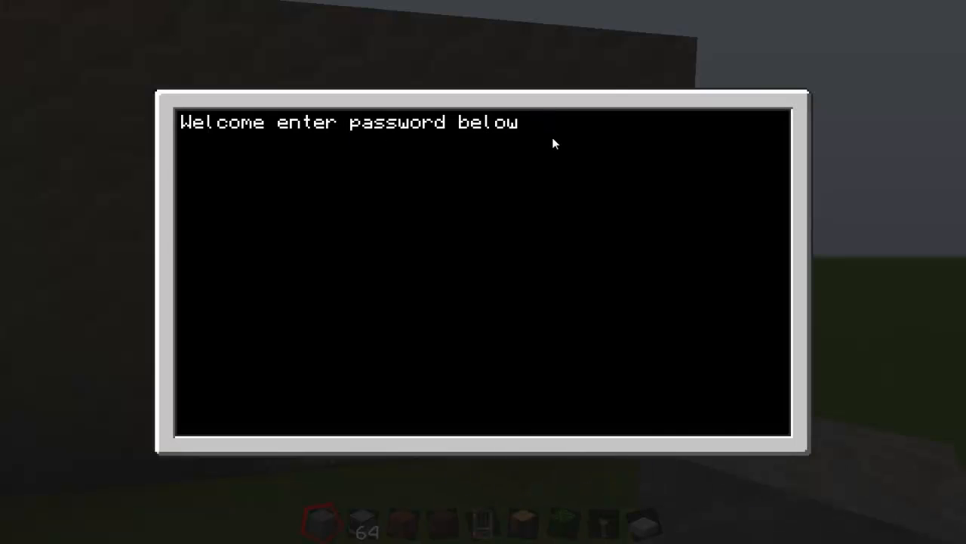
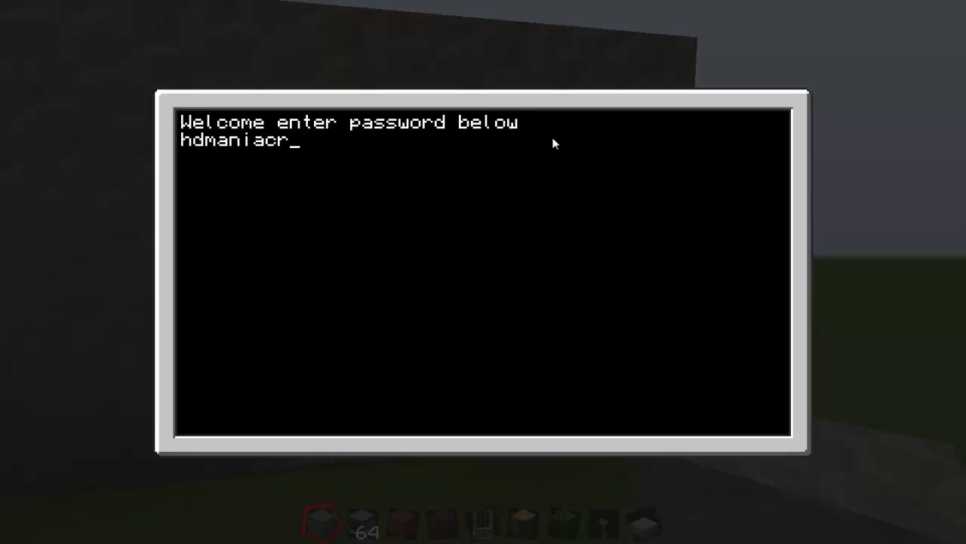
{"action": "key", "text": "Return"}
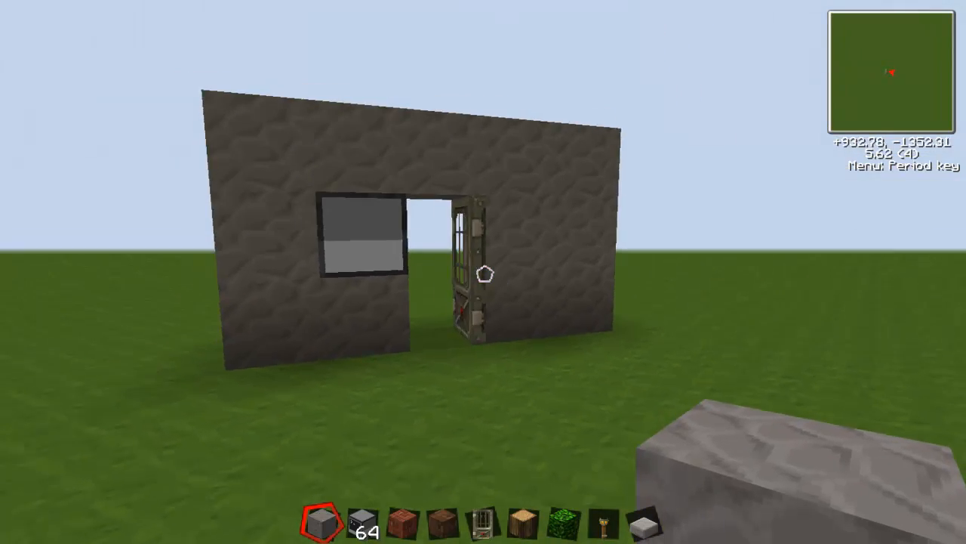
{"action": "mouse_move", "coordinate": [483, 272]}
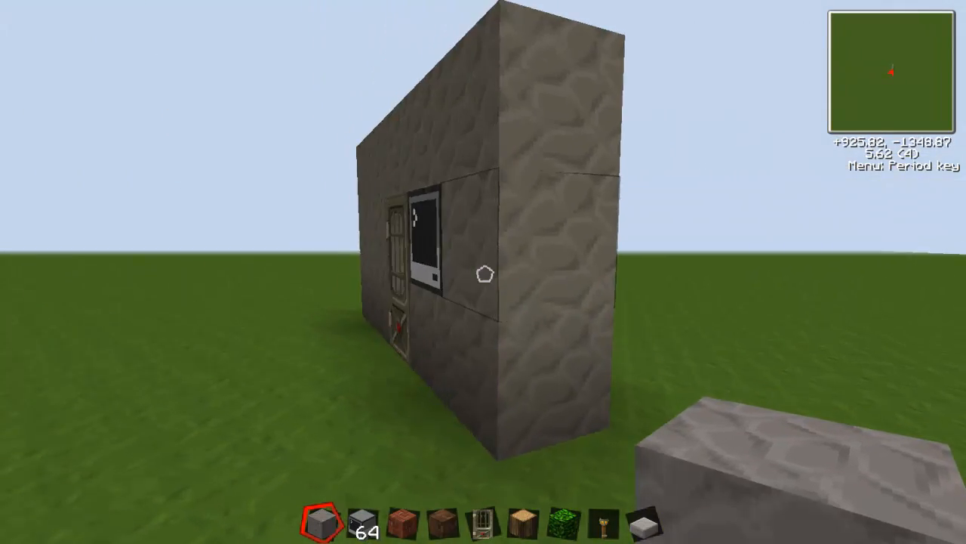